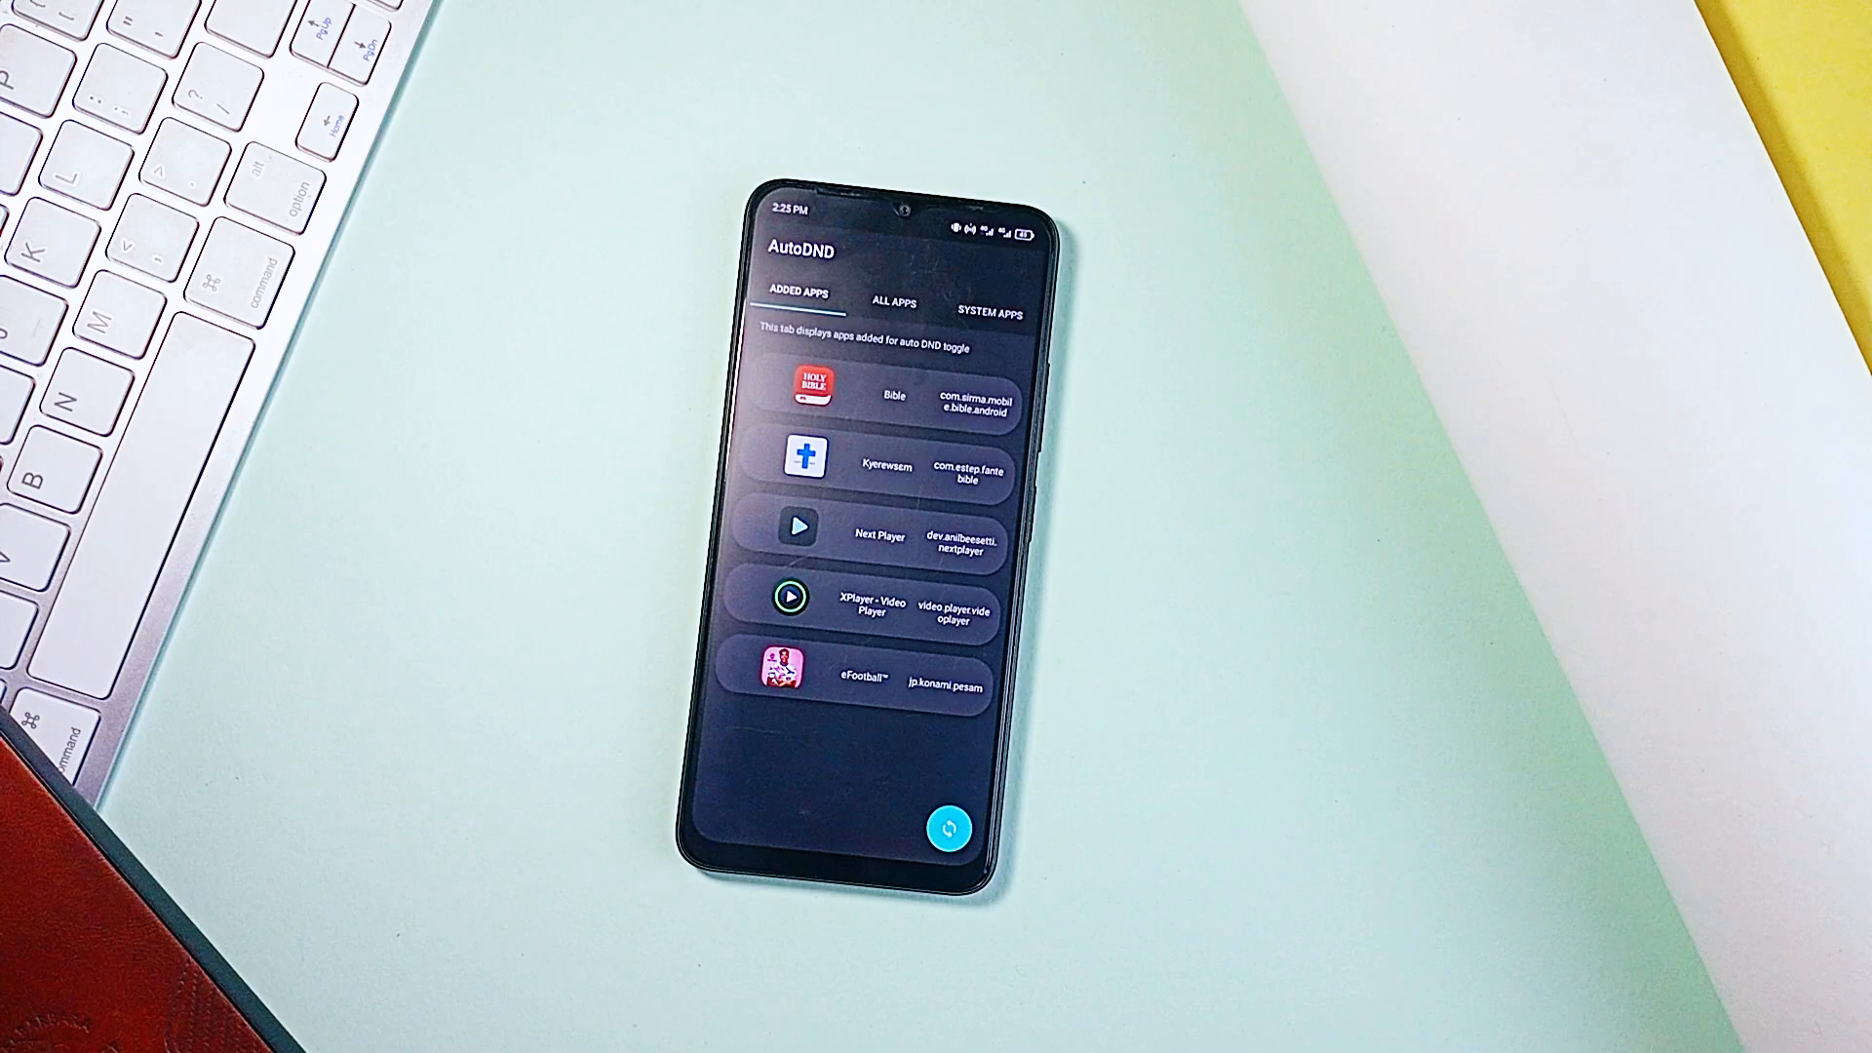
Step: Switch AutoDND from the five added apps to the full All Apps list
click(893, 302)
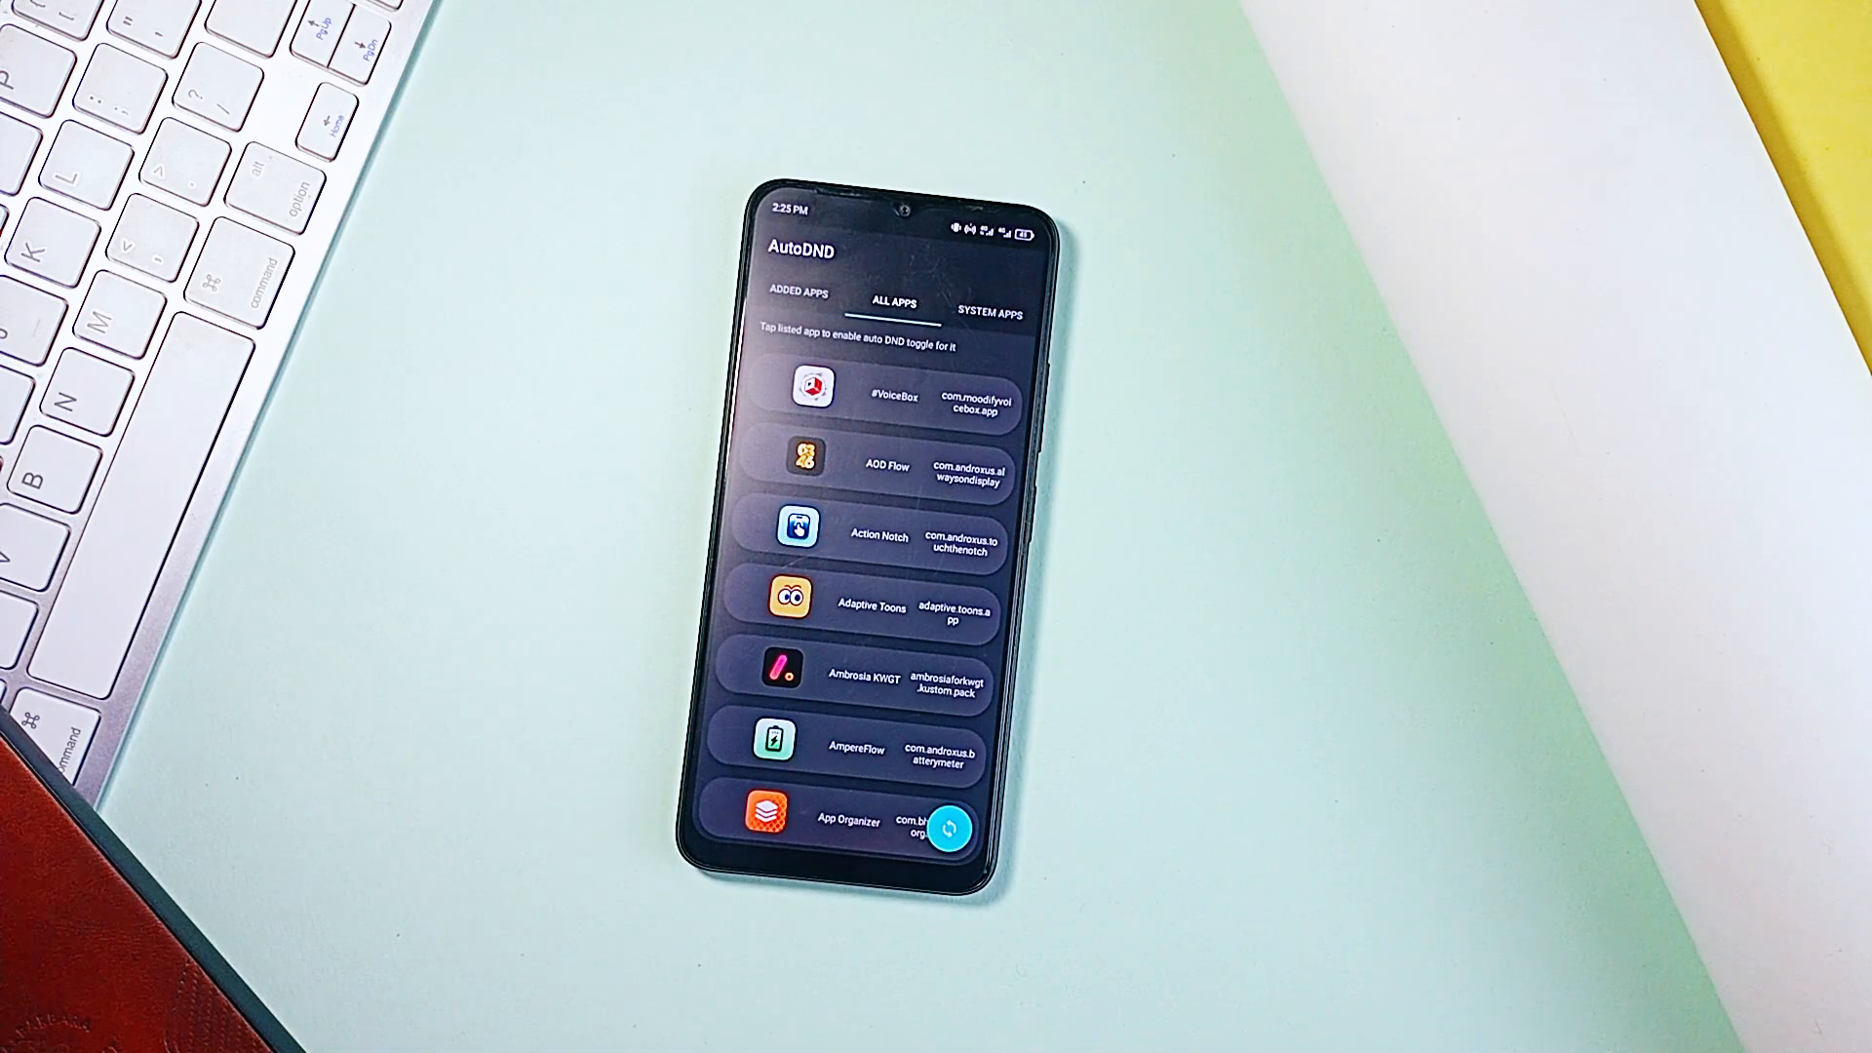
click(993, 311)
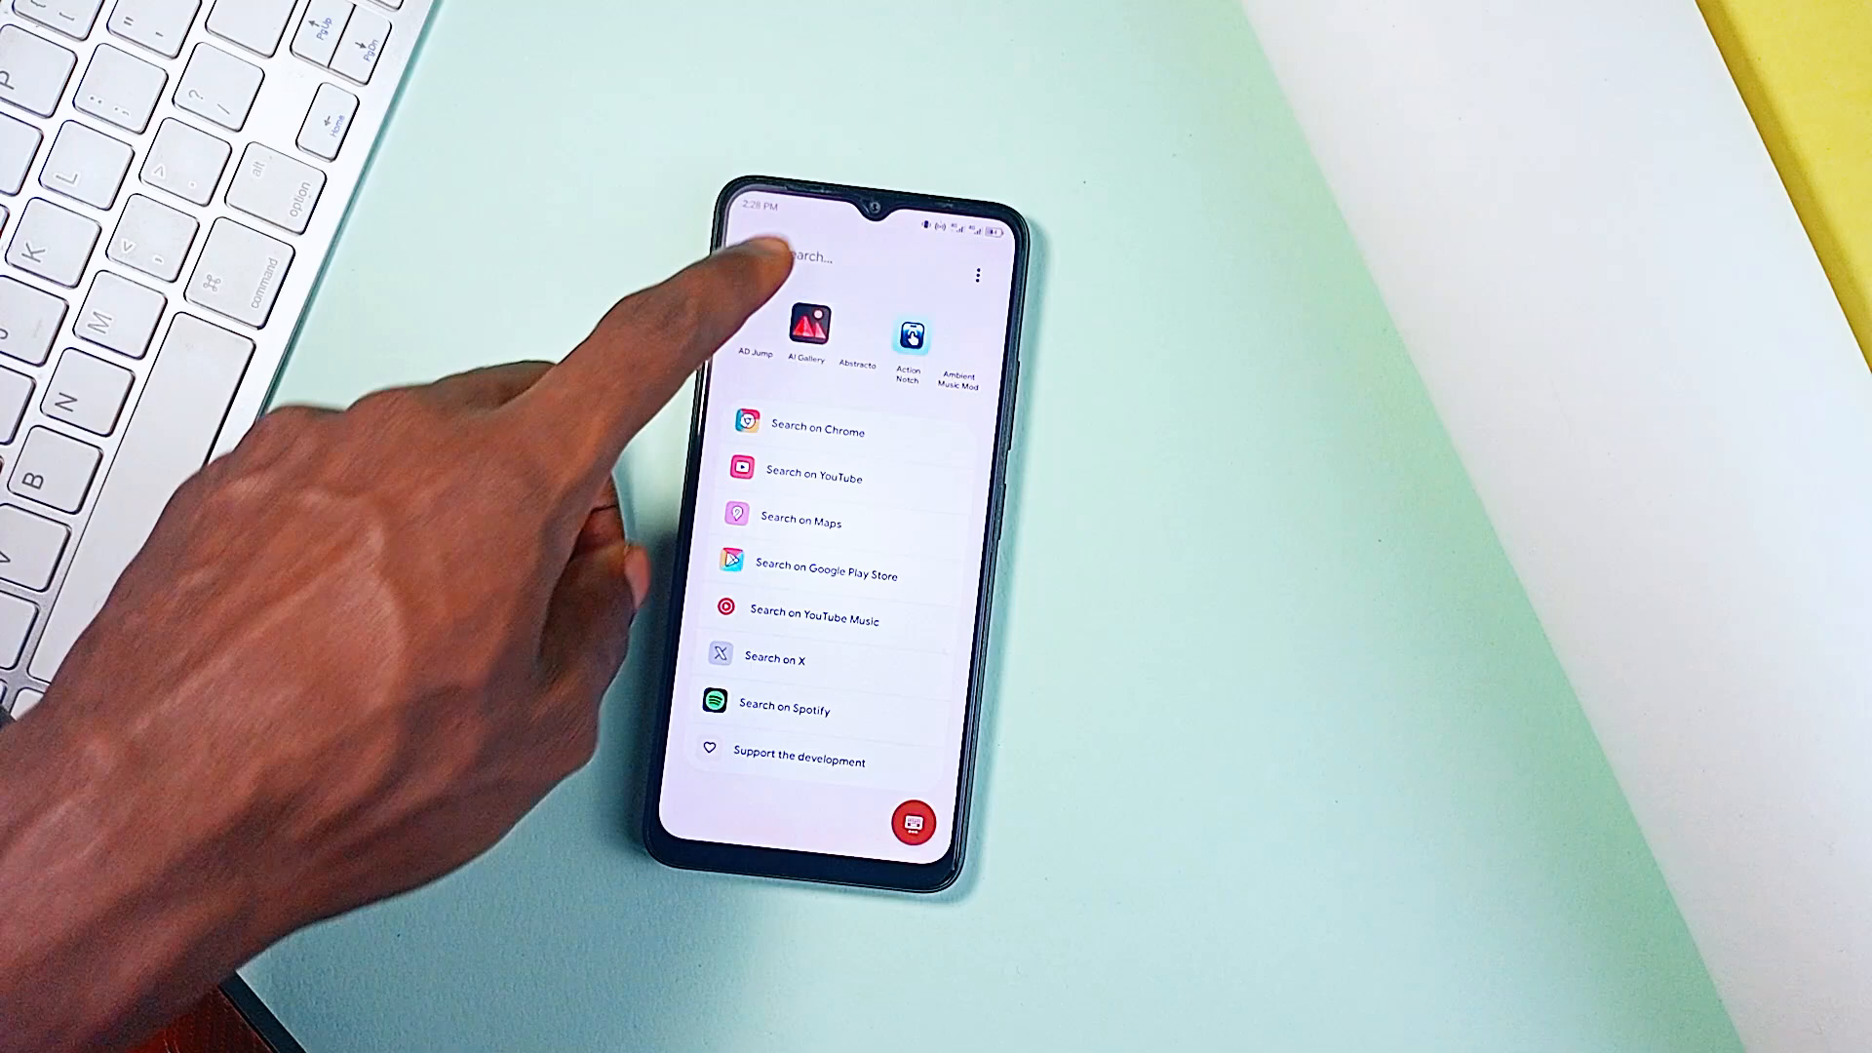
Step: Search Pixel Search for 'what s' to get time suggestions and matching PDF files
click(819, 257)
text(wh)
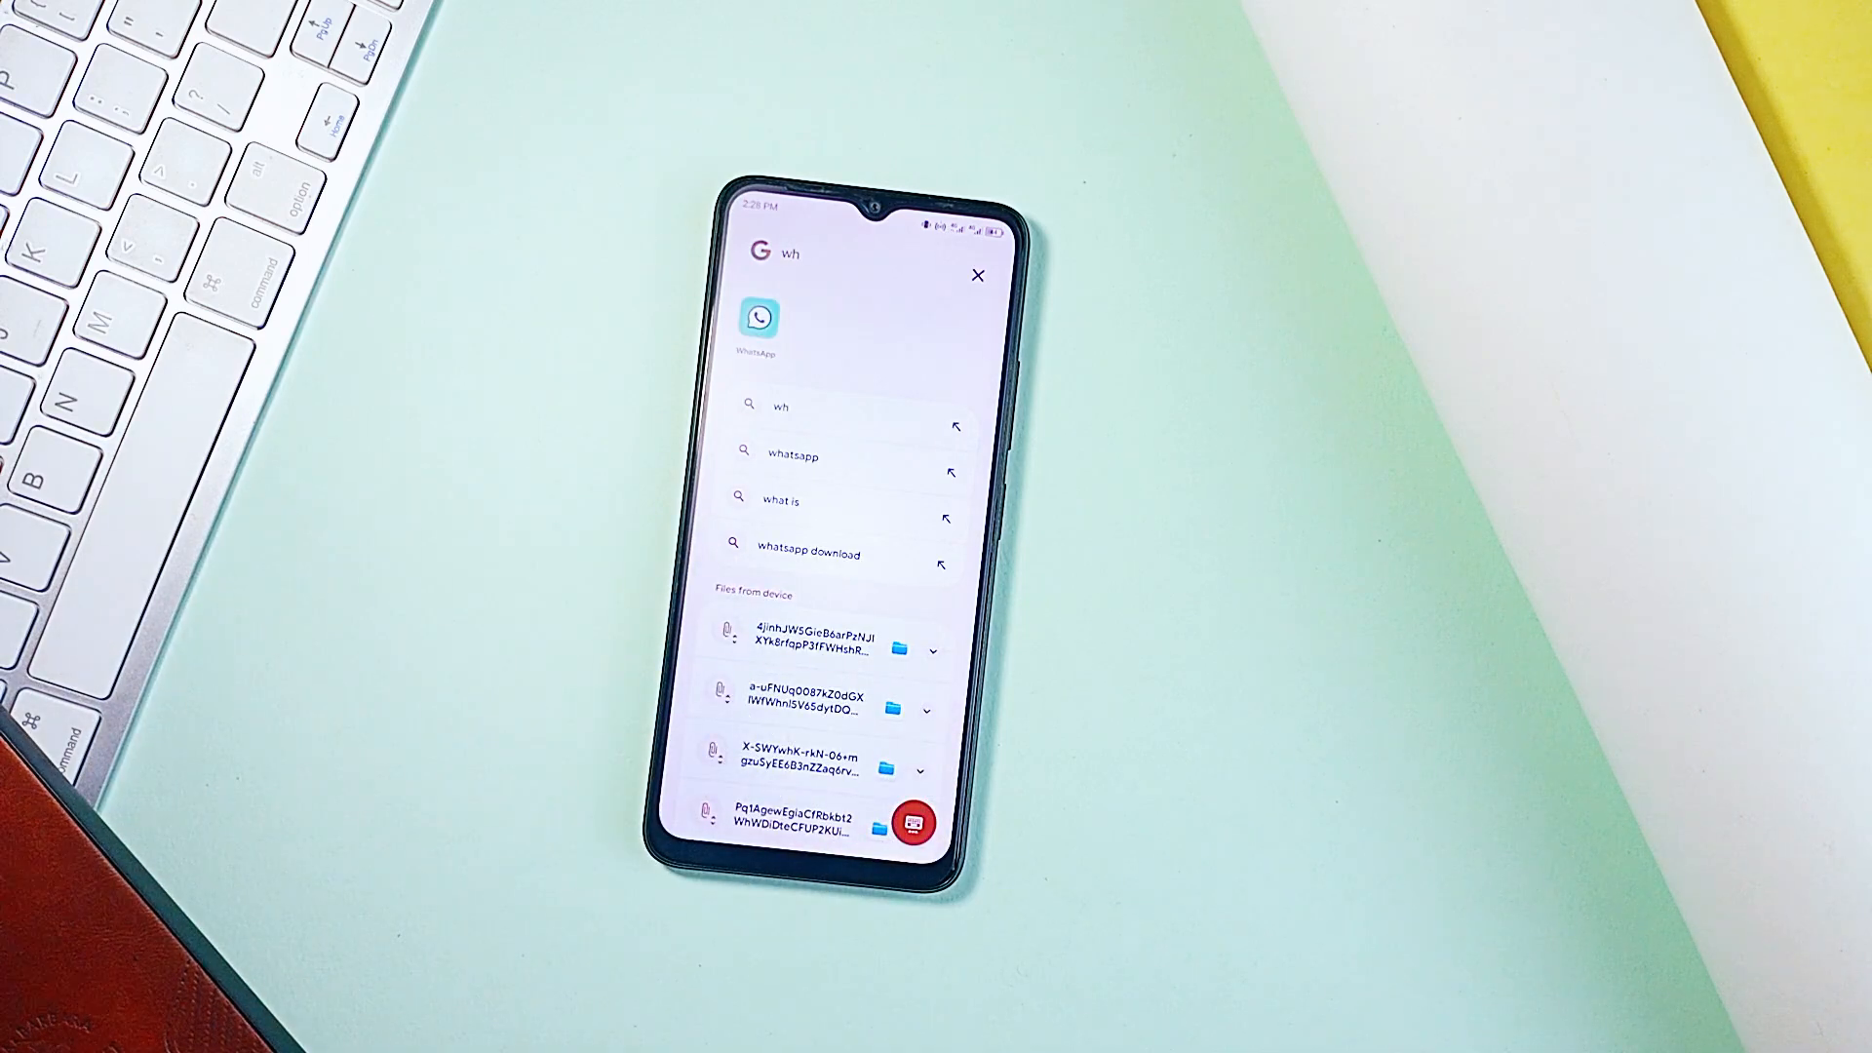
scroll(down, 3)
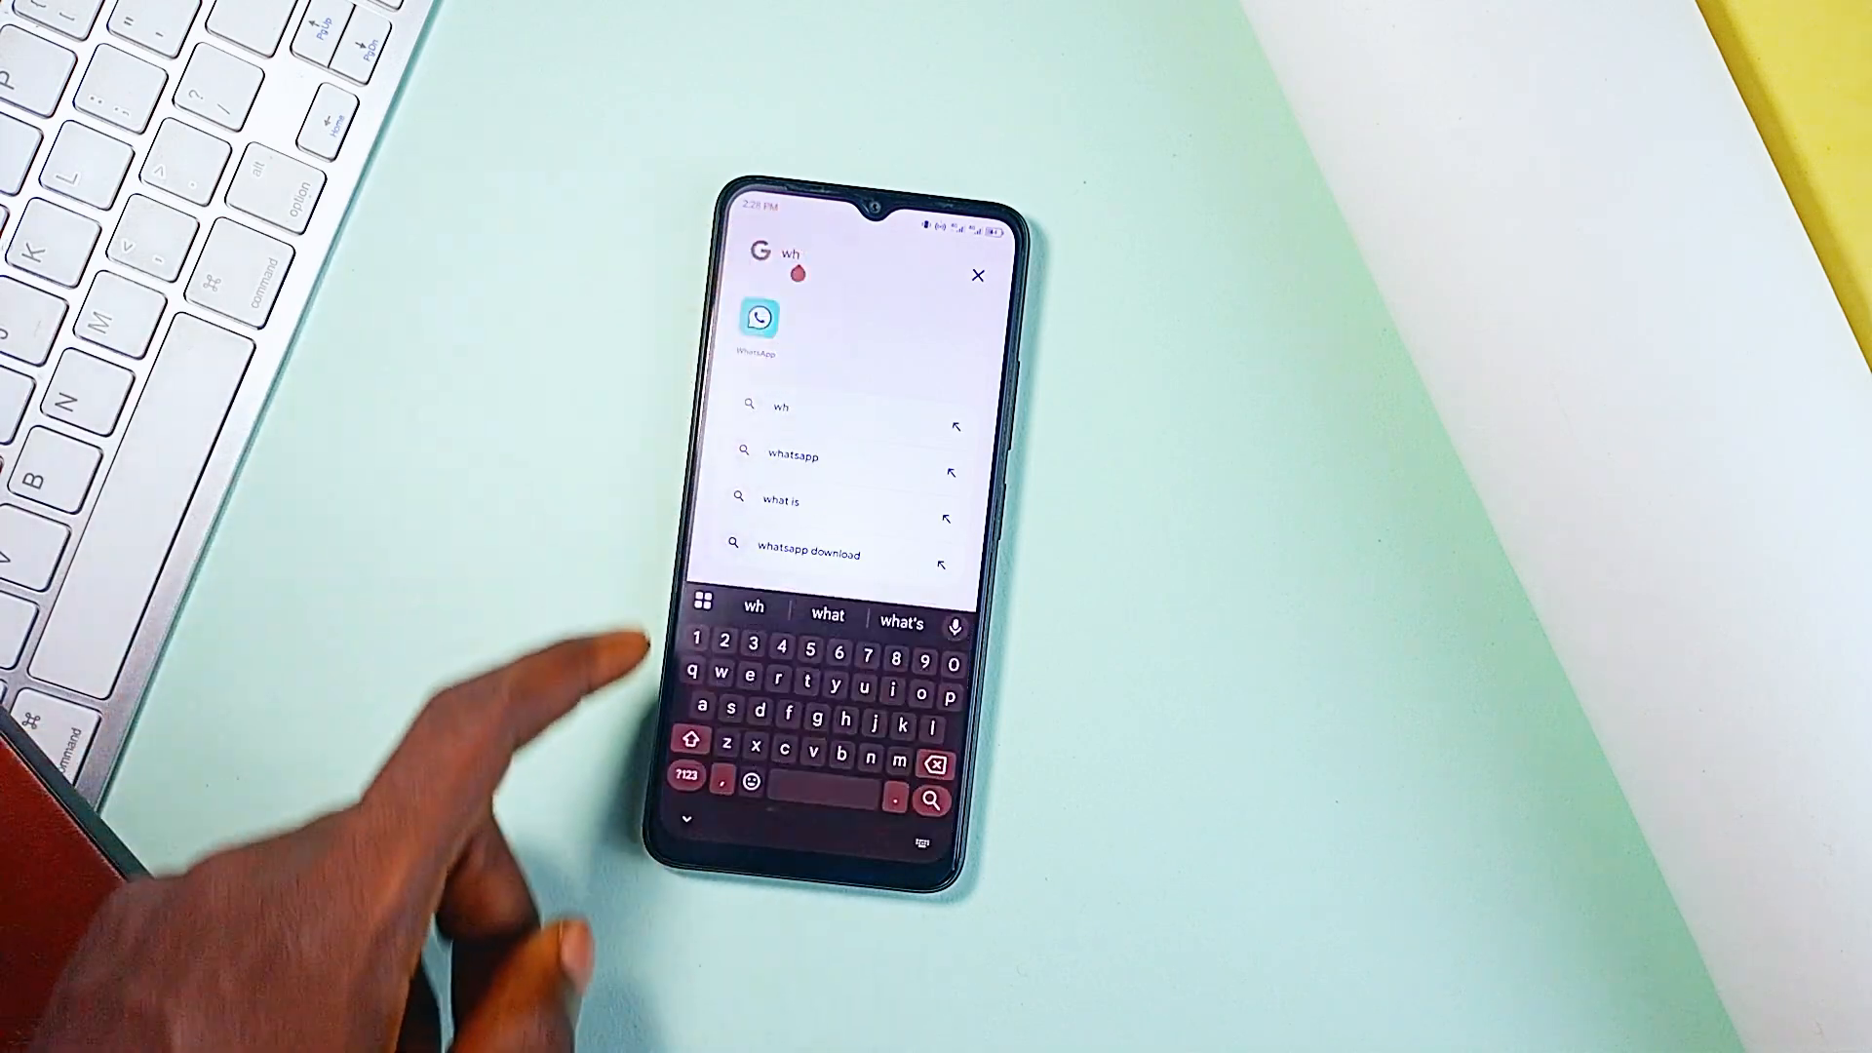
click(827, 616)
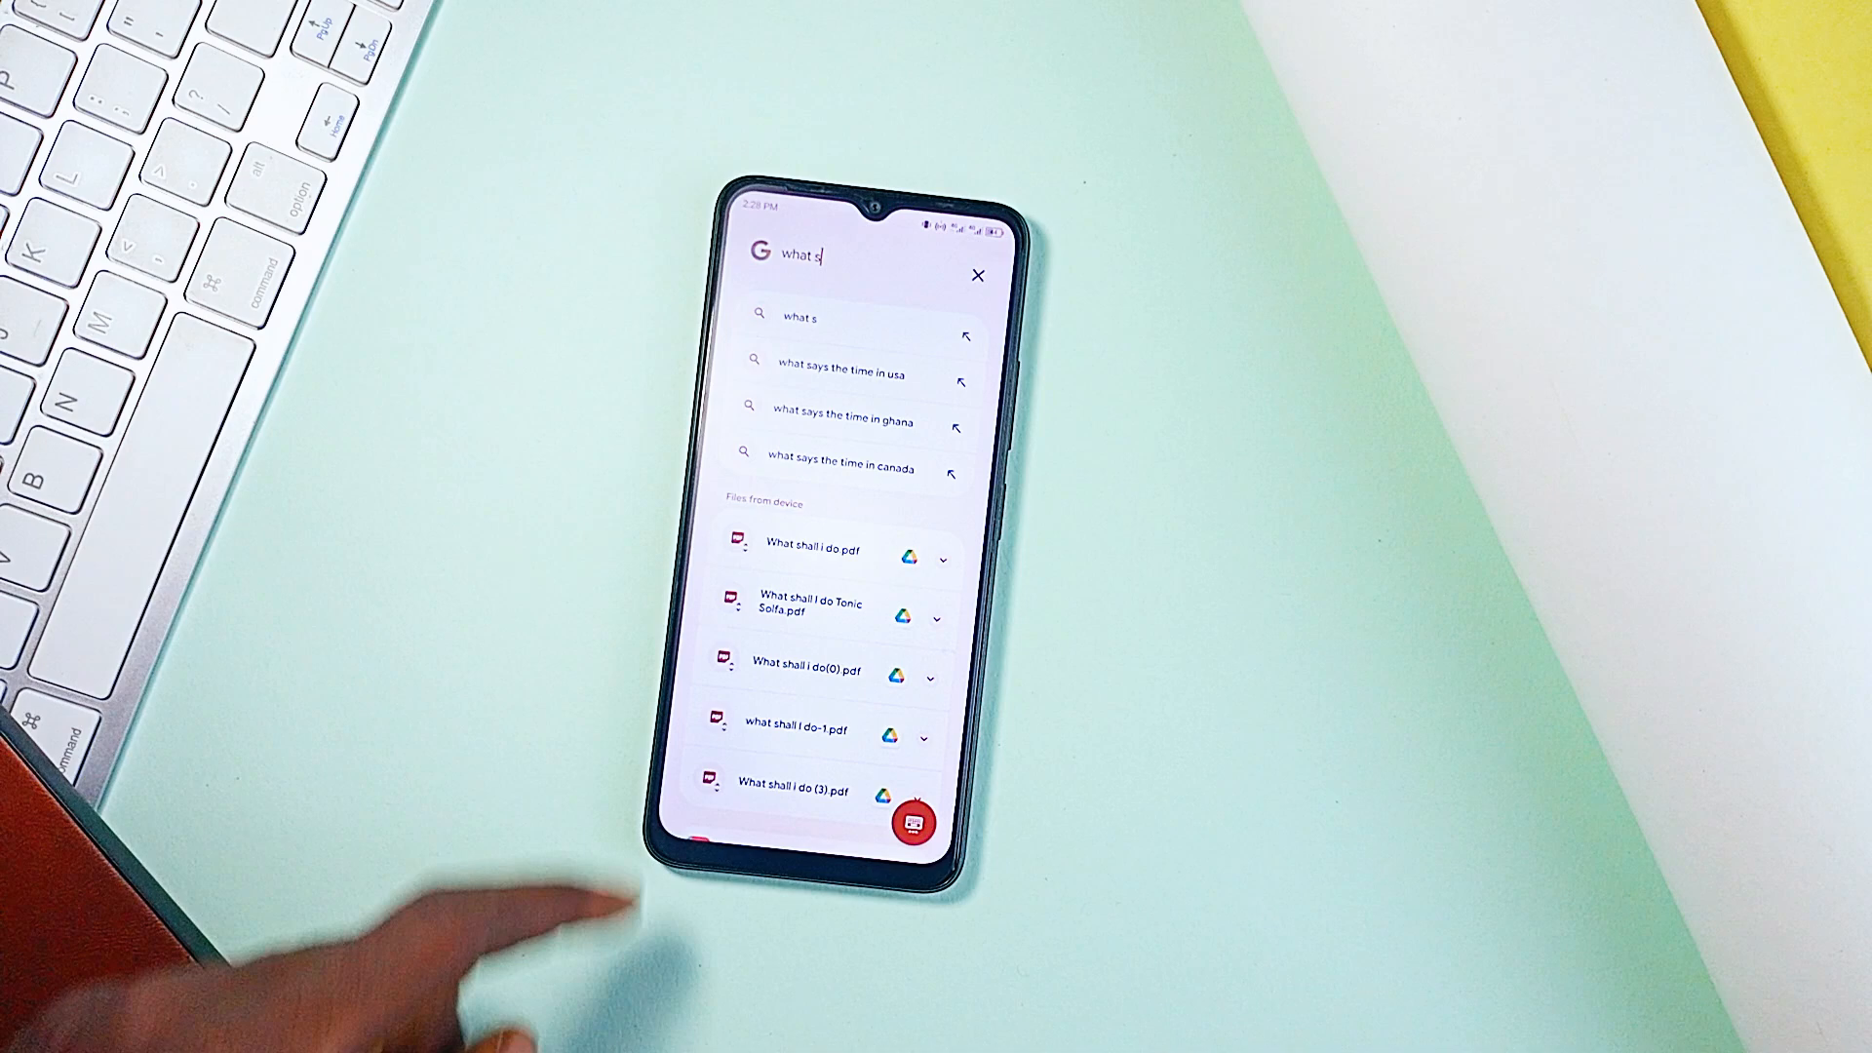
Step: Search 'mix' and scroll through the matching audio files and apps
click(819, 266)
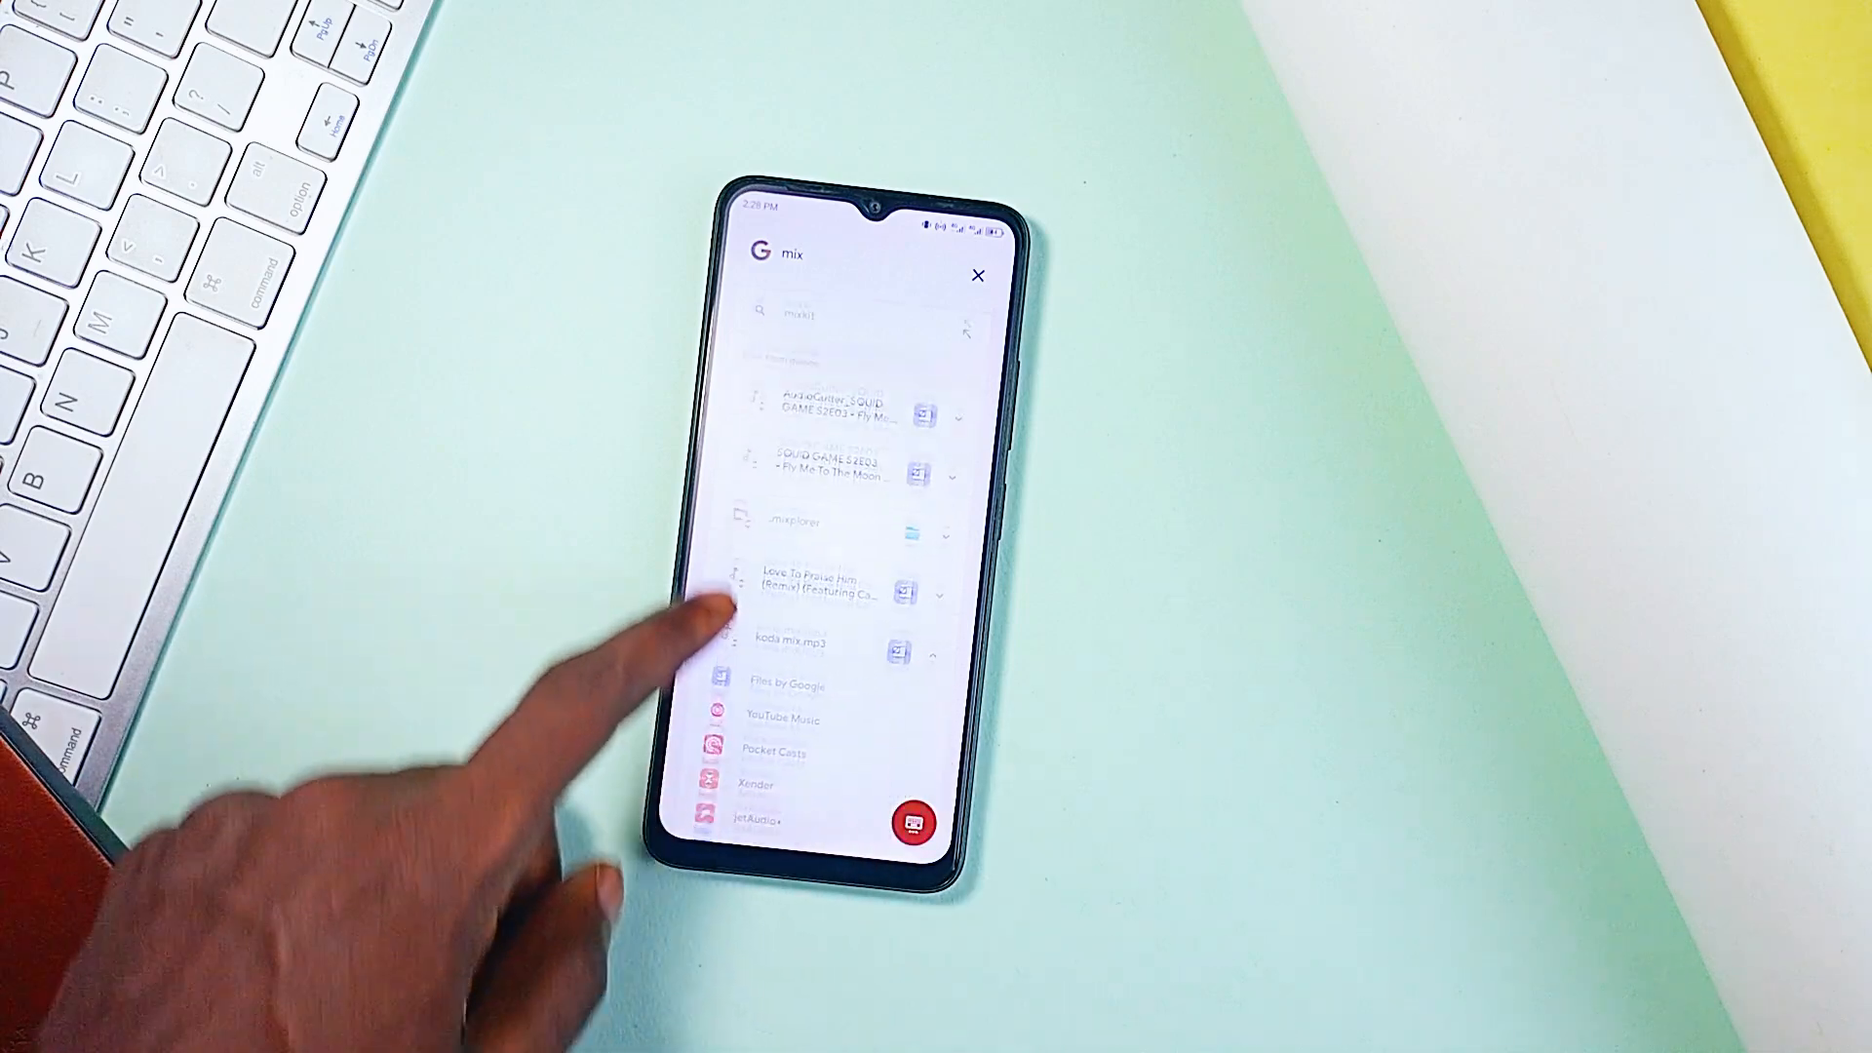
scroll(down, 3)
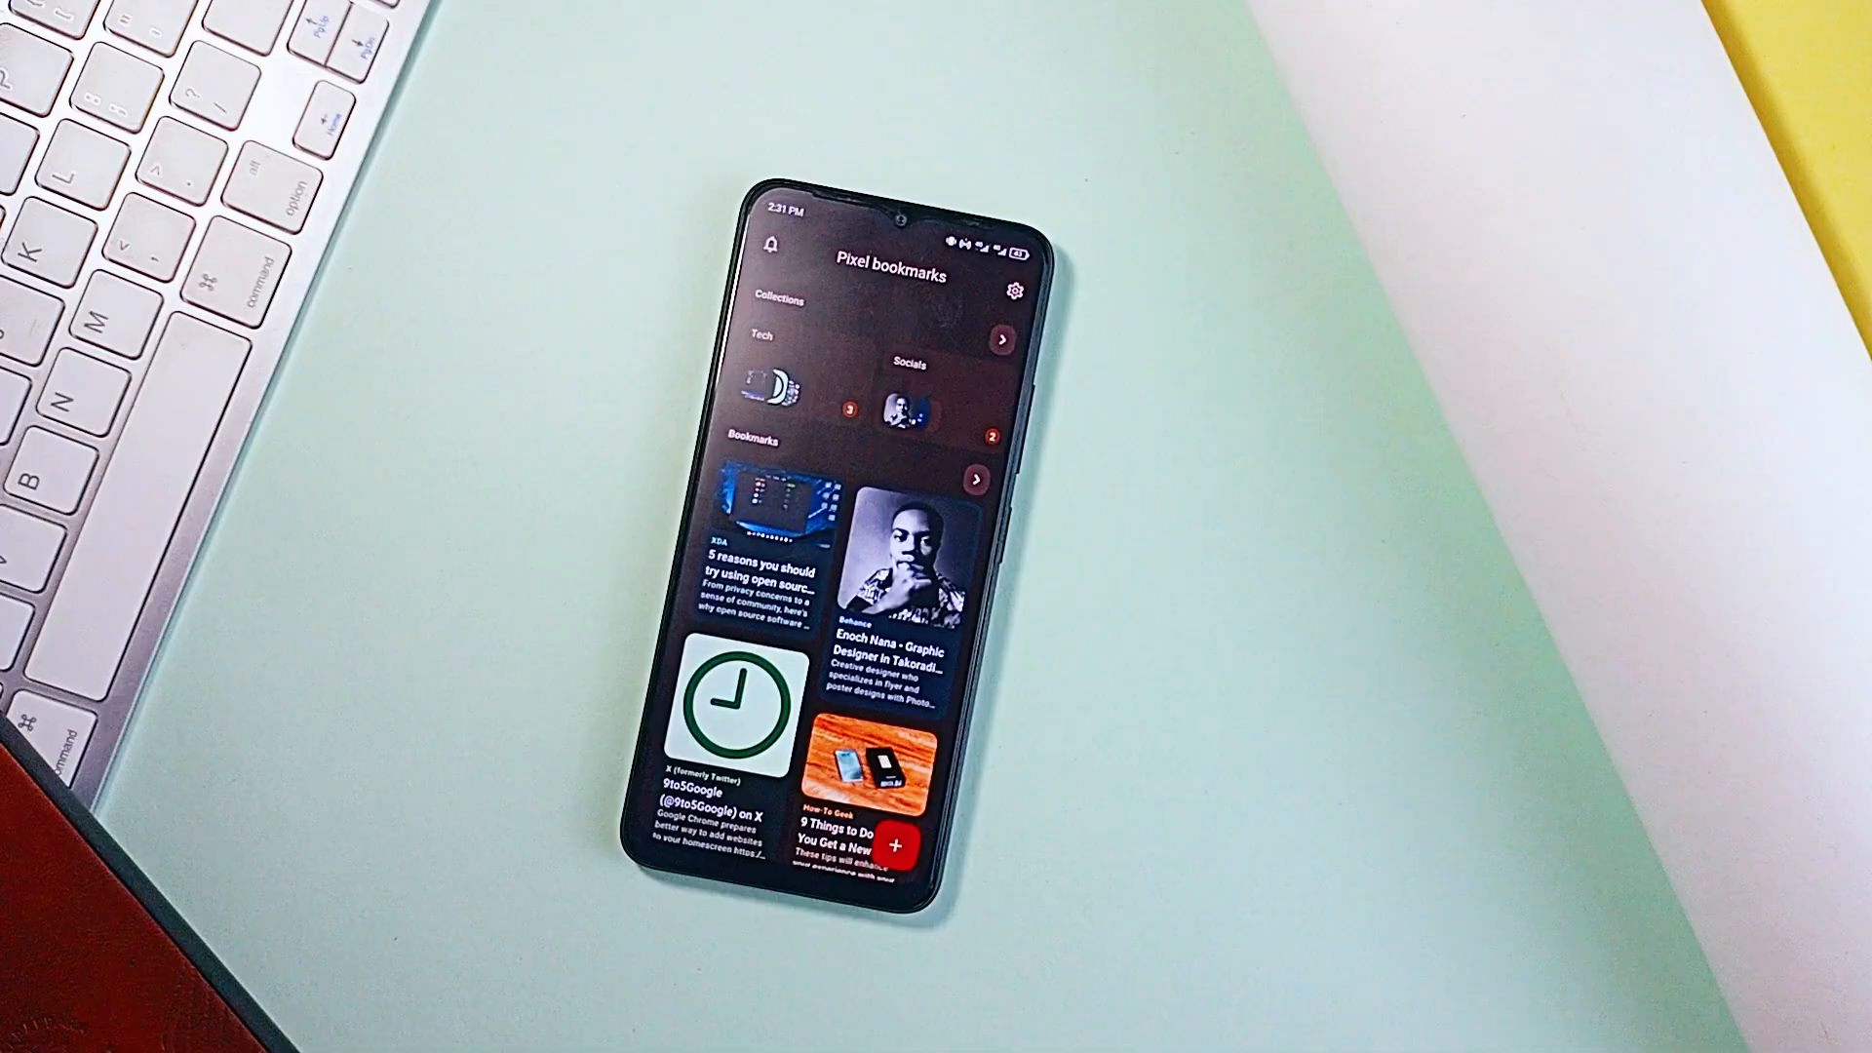
Step: Open the Tech collection's three saved articles, then return to the Bookmarks home
scroll(down, 3)
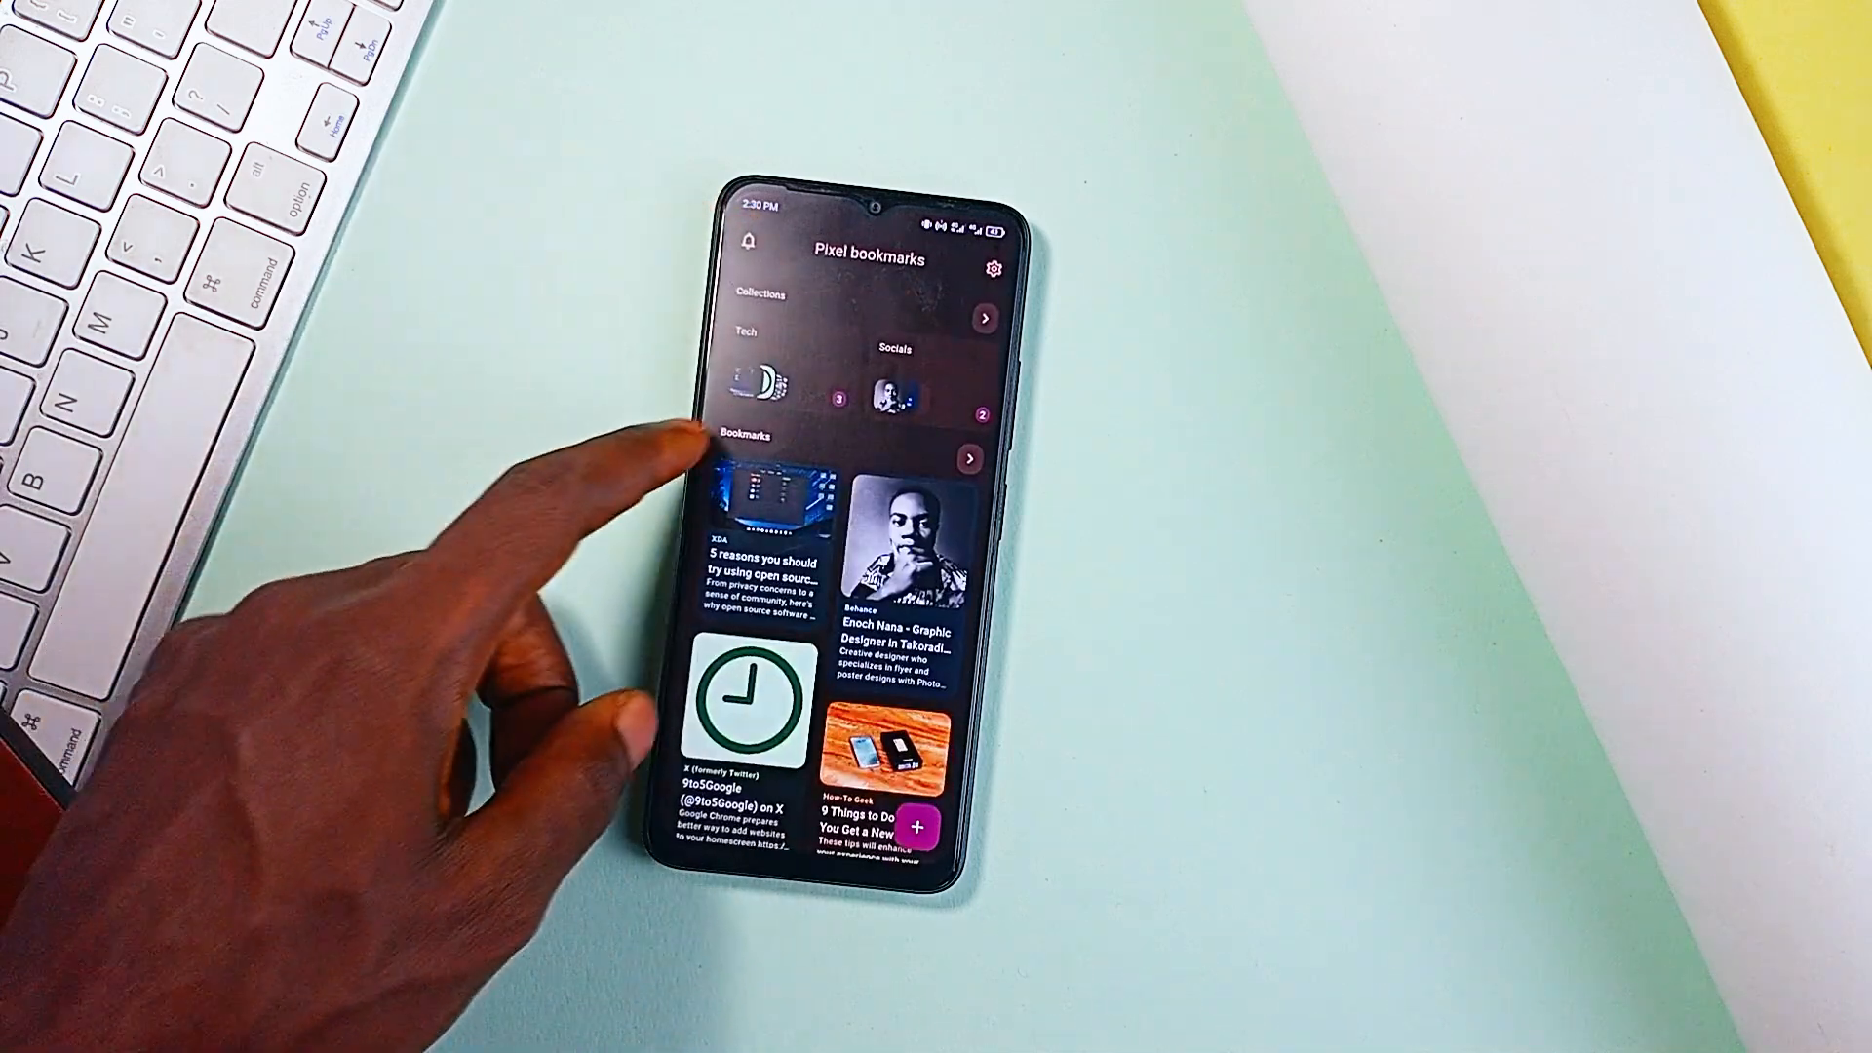
click(738, 332)
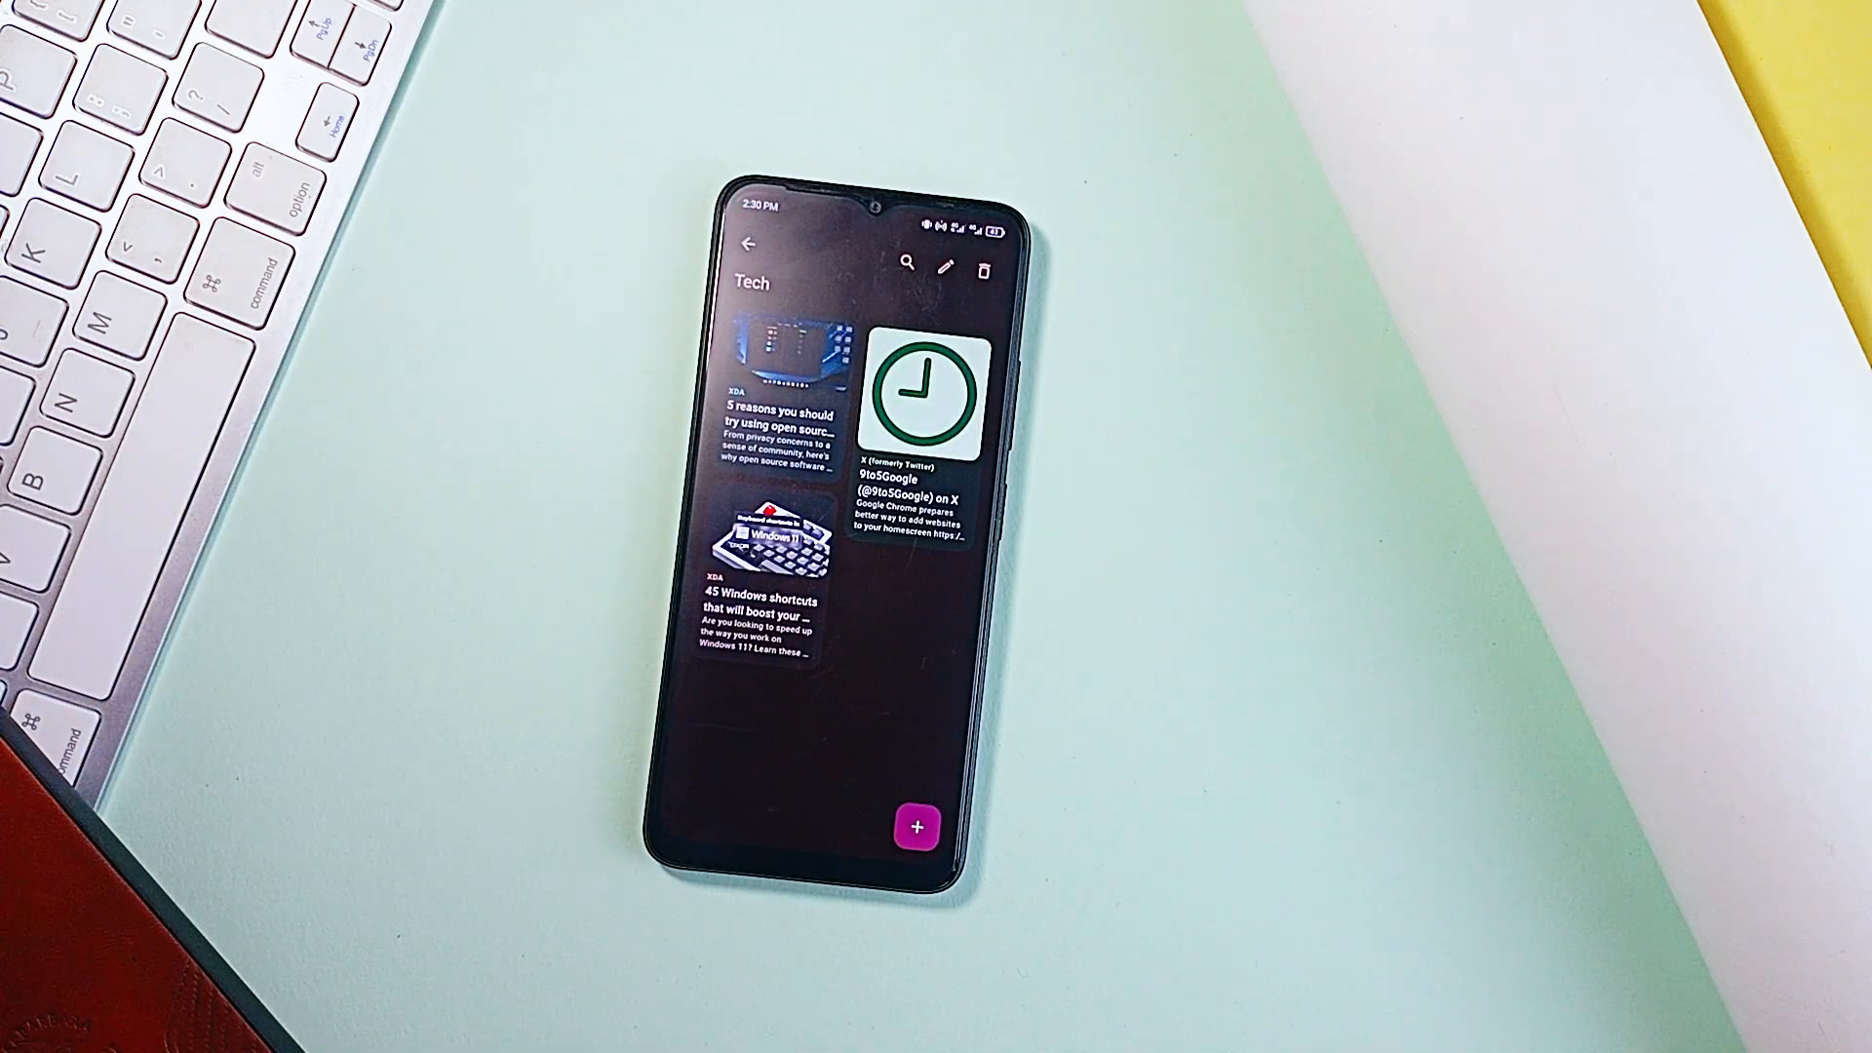
click(756, 268)
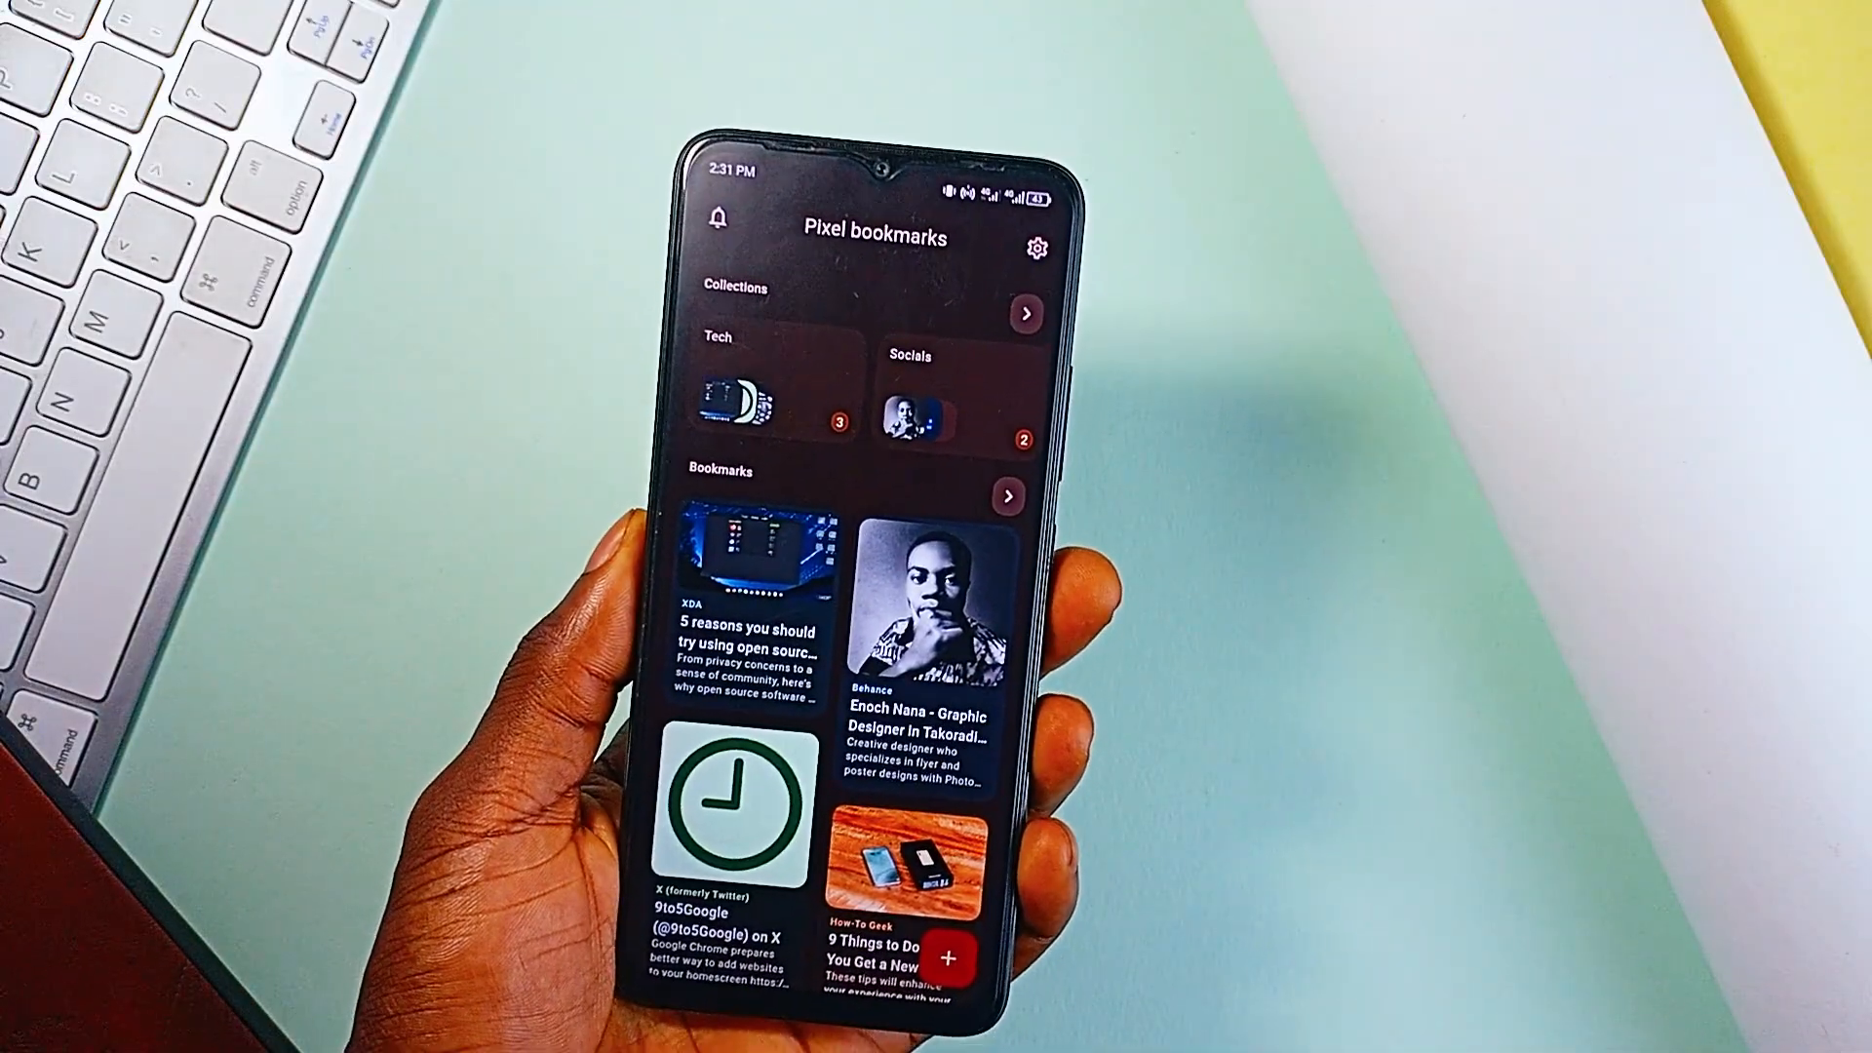
click(954, 952)
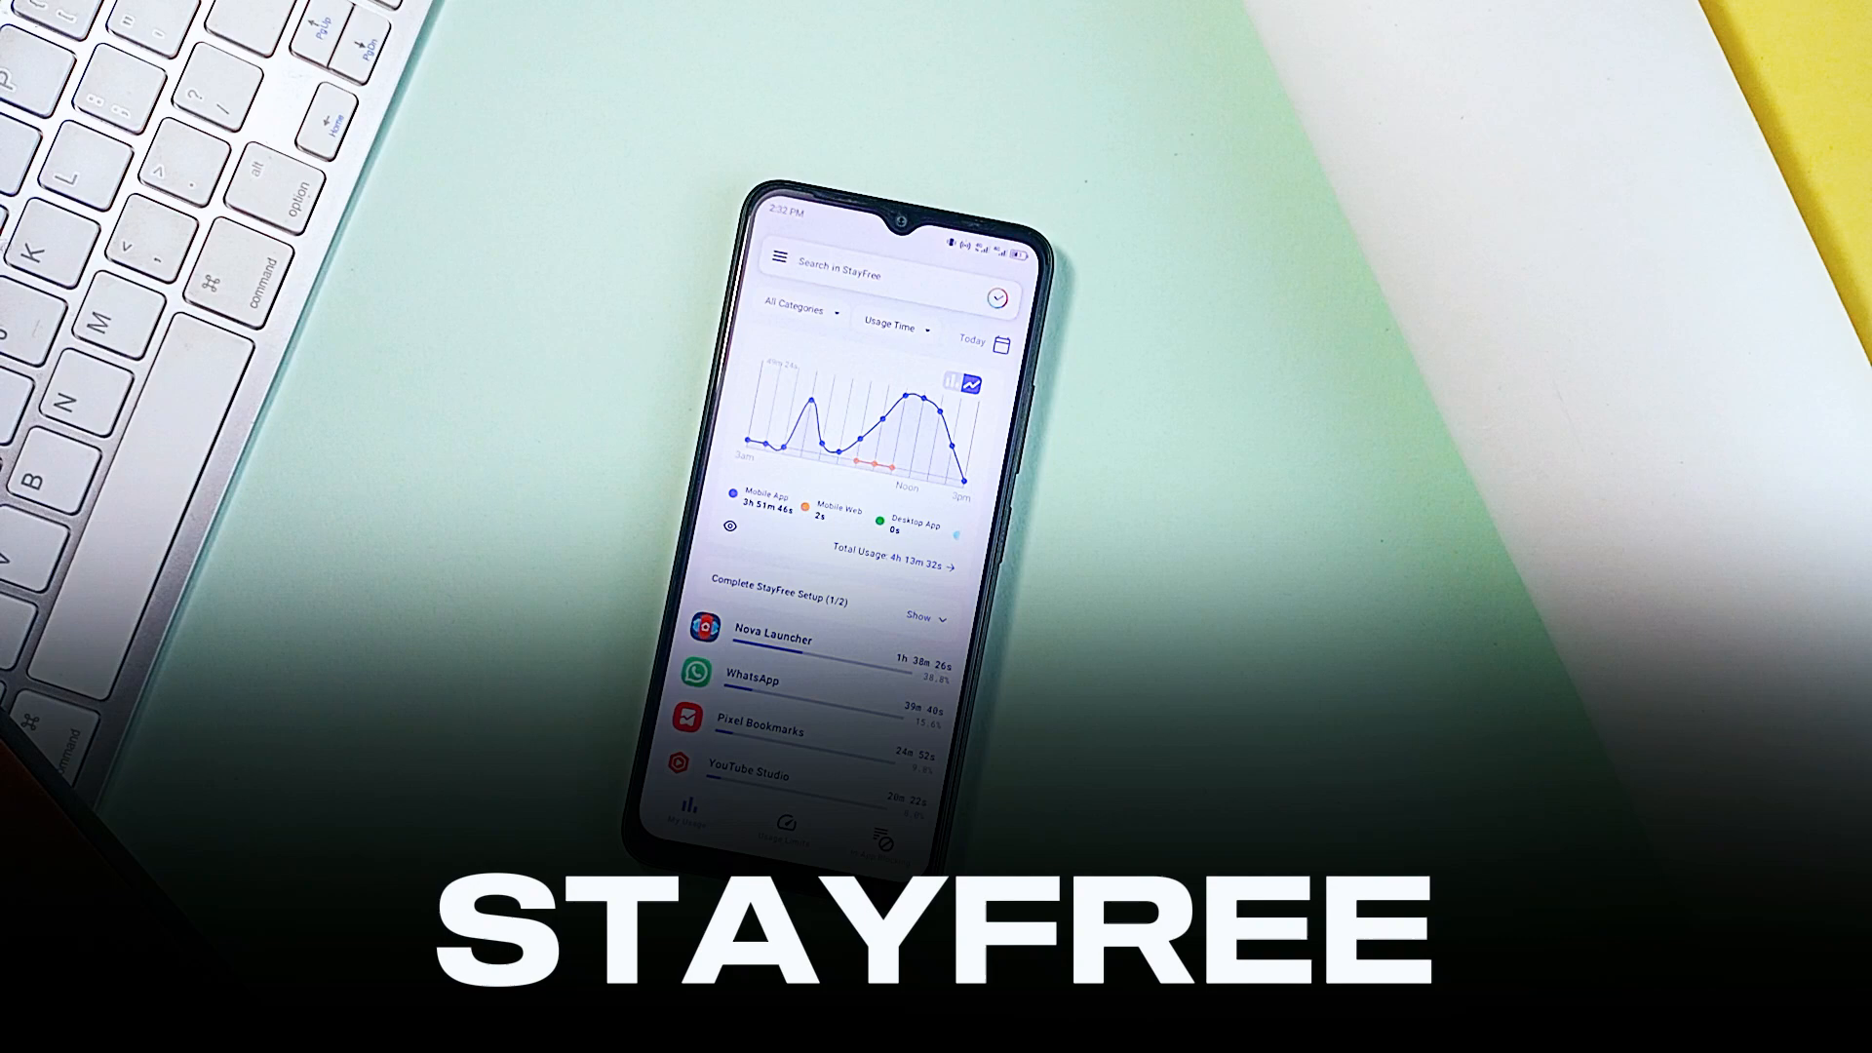
Step: Check StayFree's empty Usage Limits, return to My Usage, and turn on Block reels
scroll(down, 3)
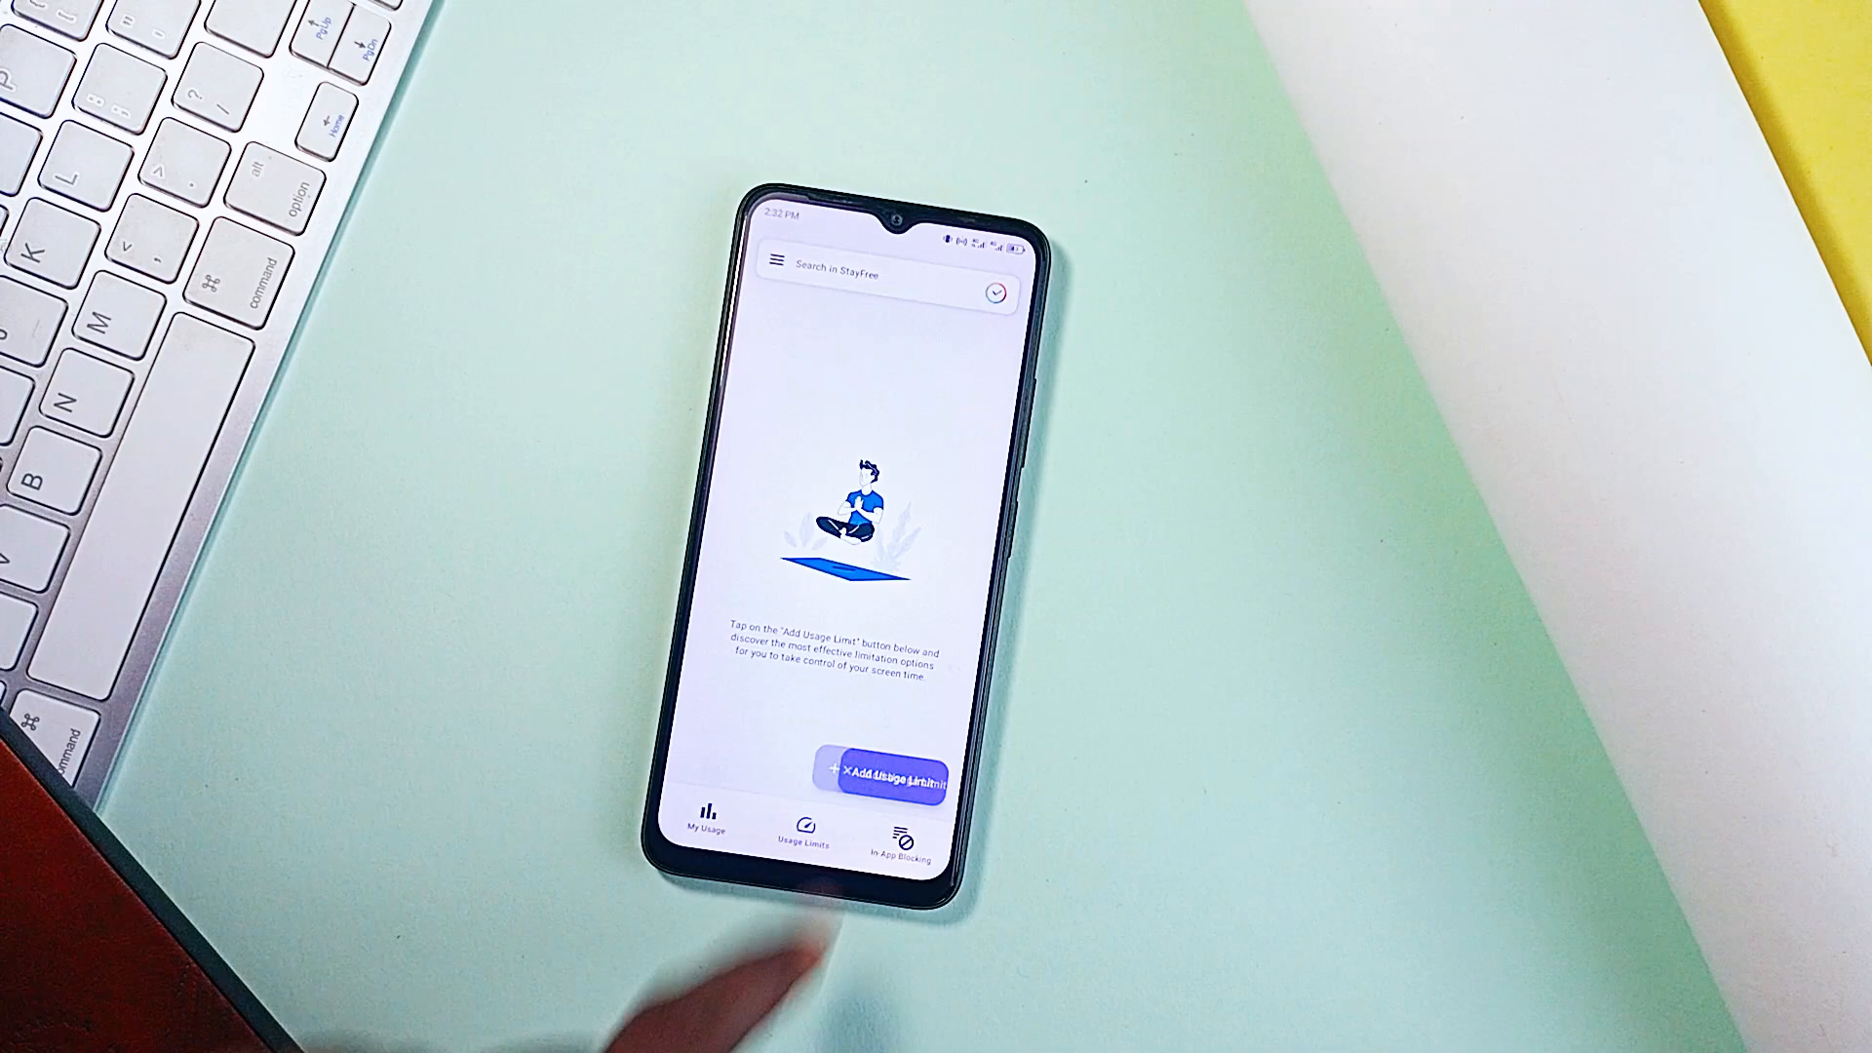
click(876, 775)
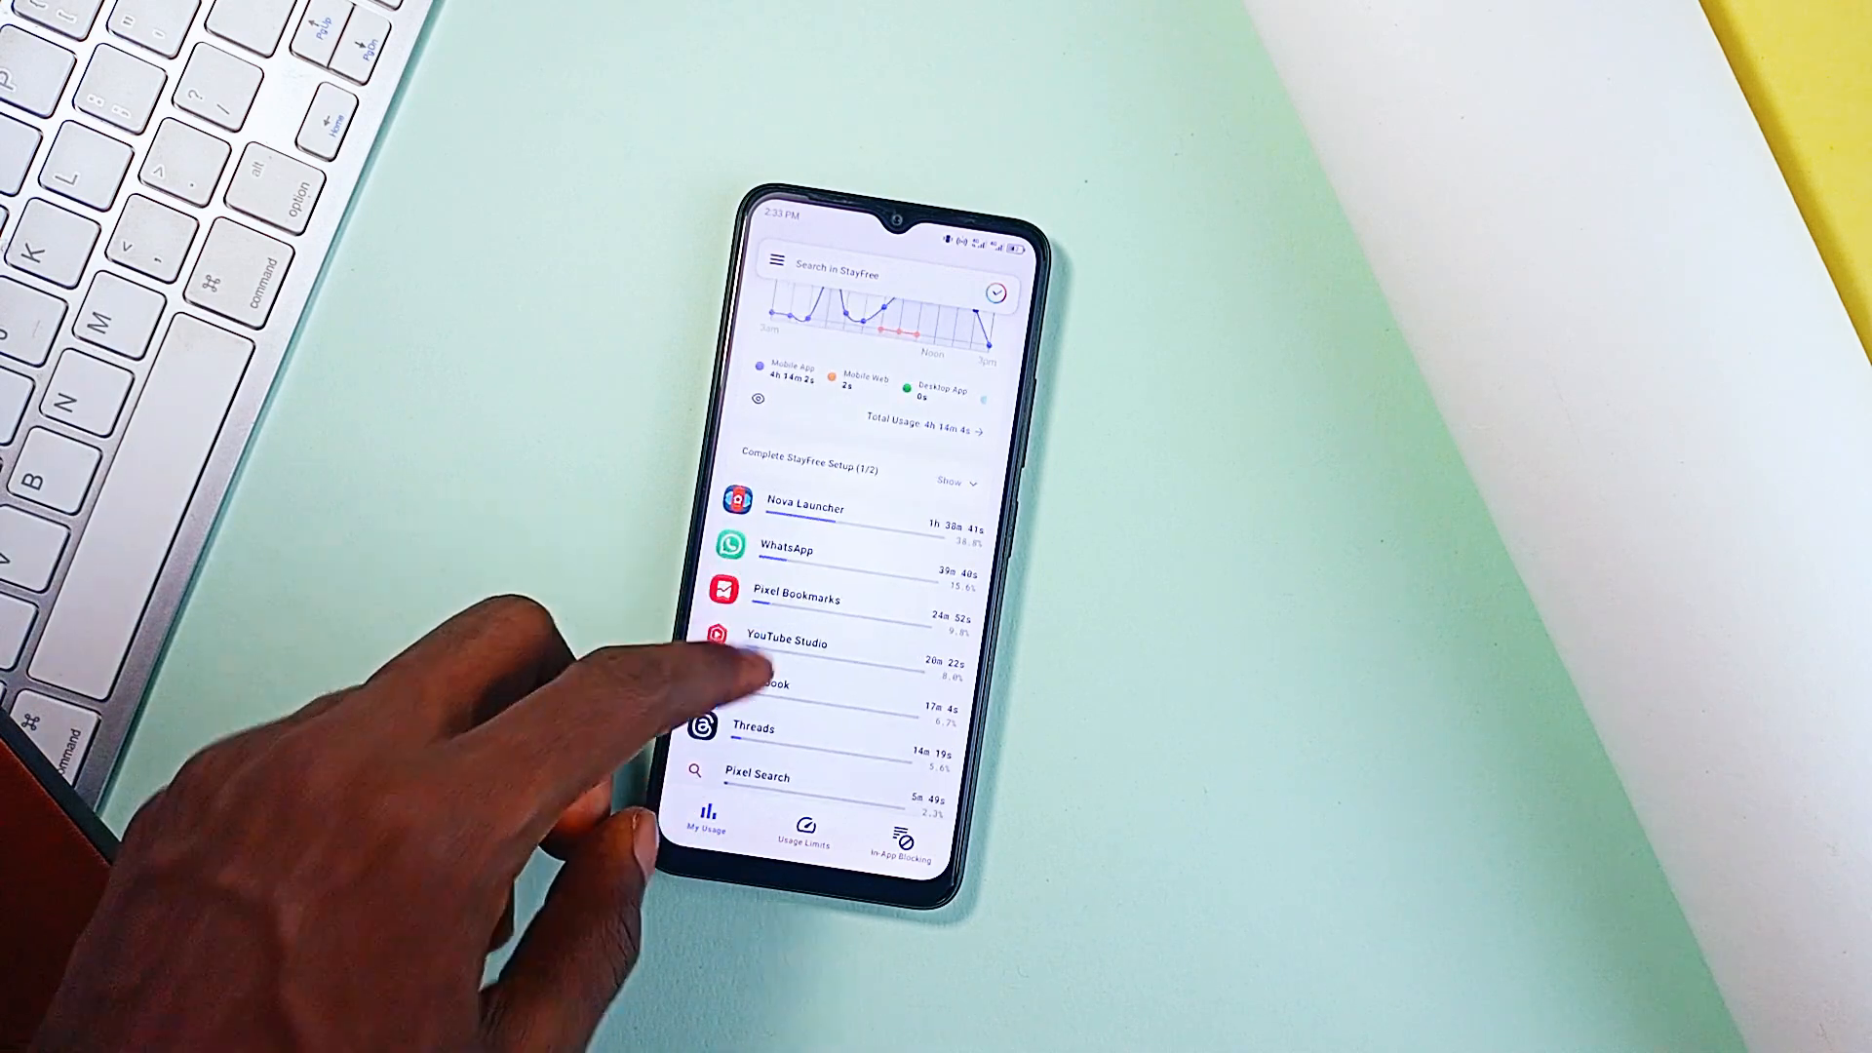
click(757, 260)
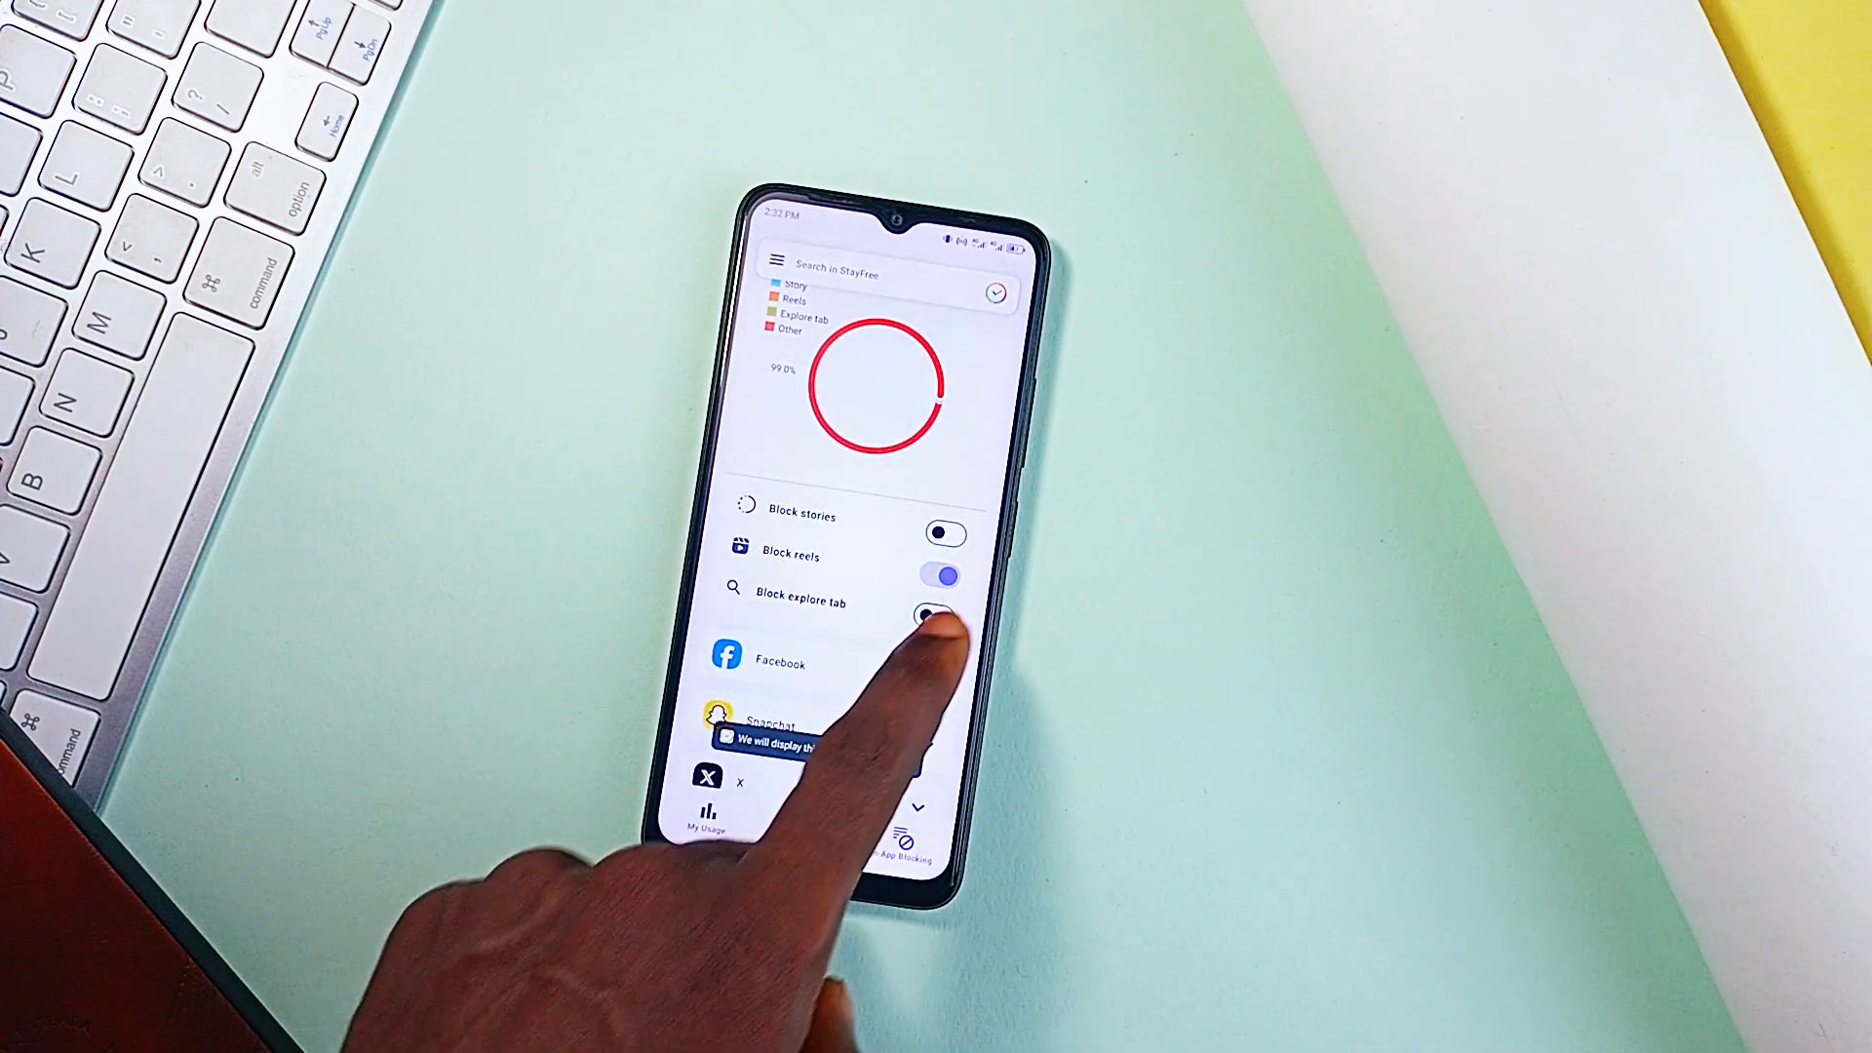
click(937, 616)
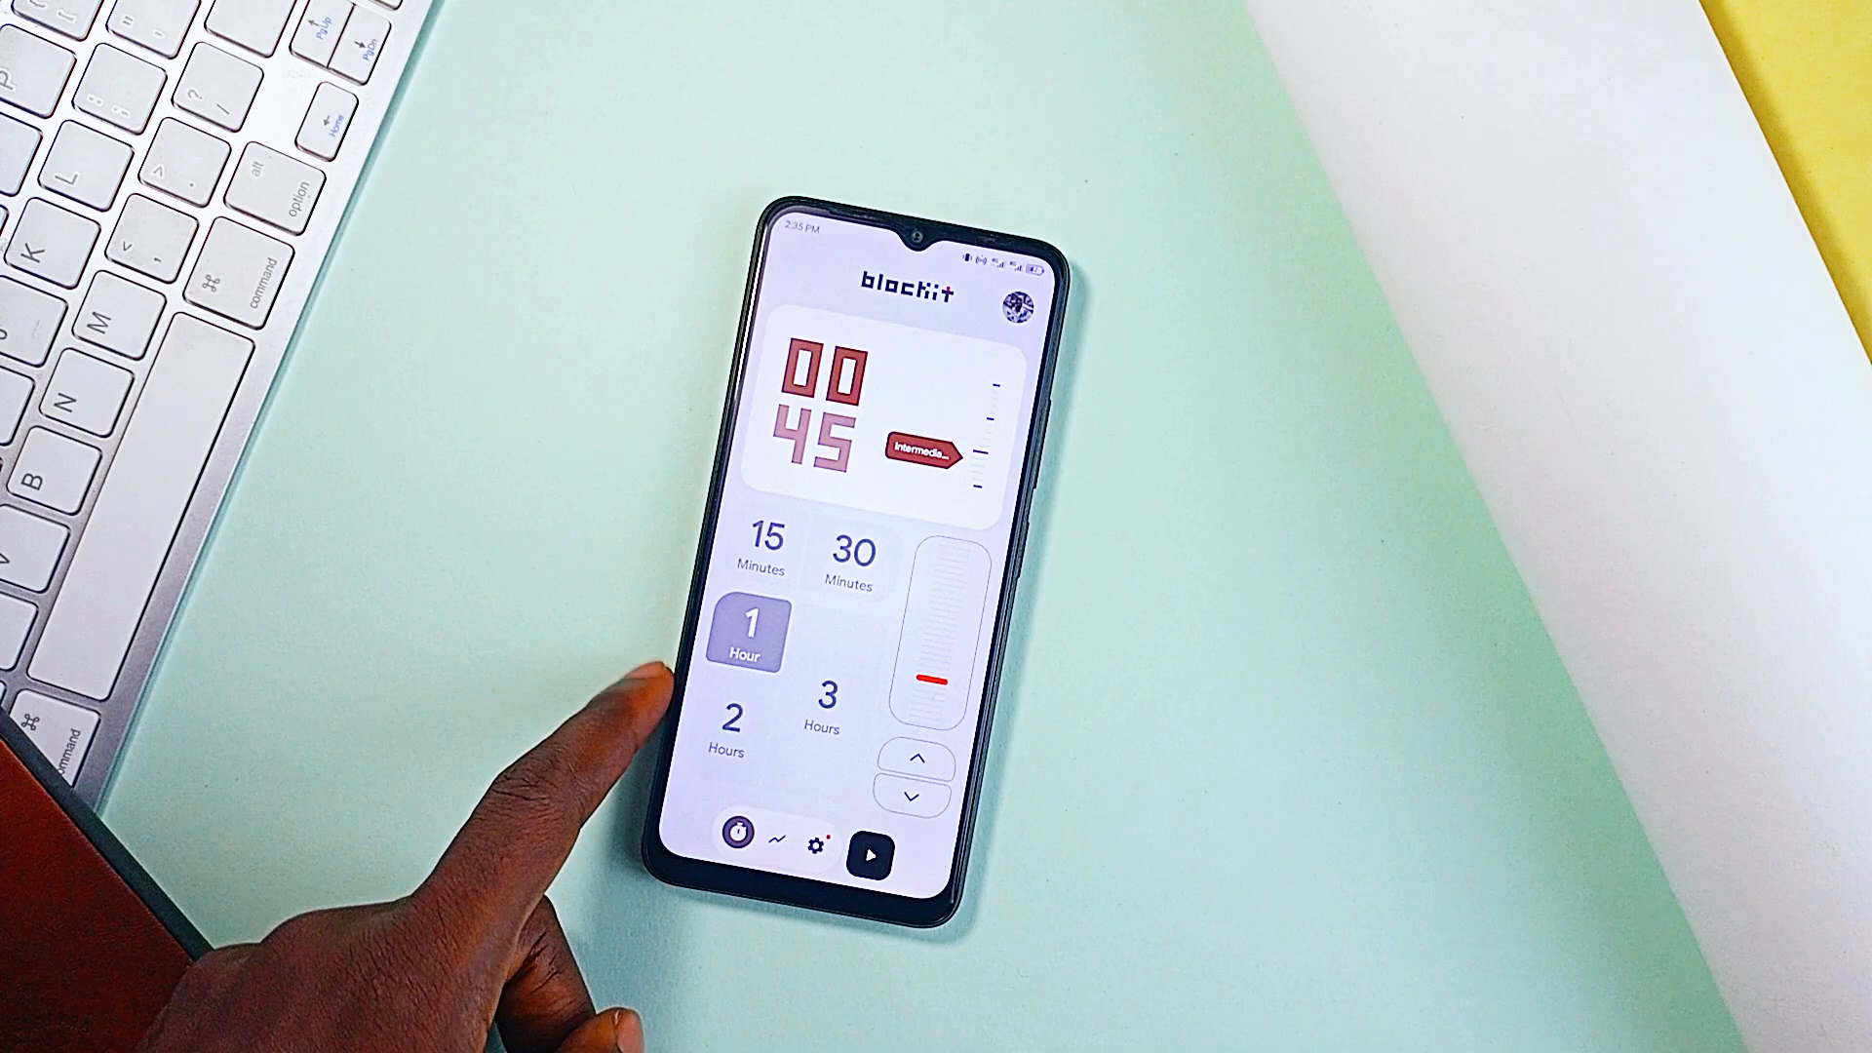
Step: Choose 3 Hours and 15 Minutes focus durations, then view Blockit's monthly stats
click(821, 710)
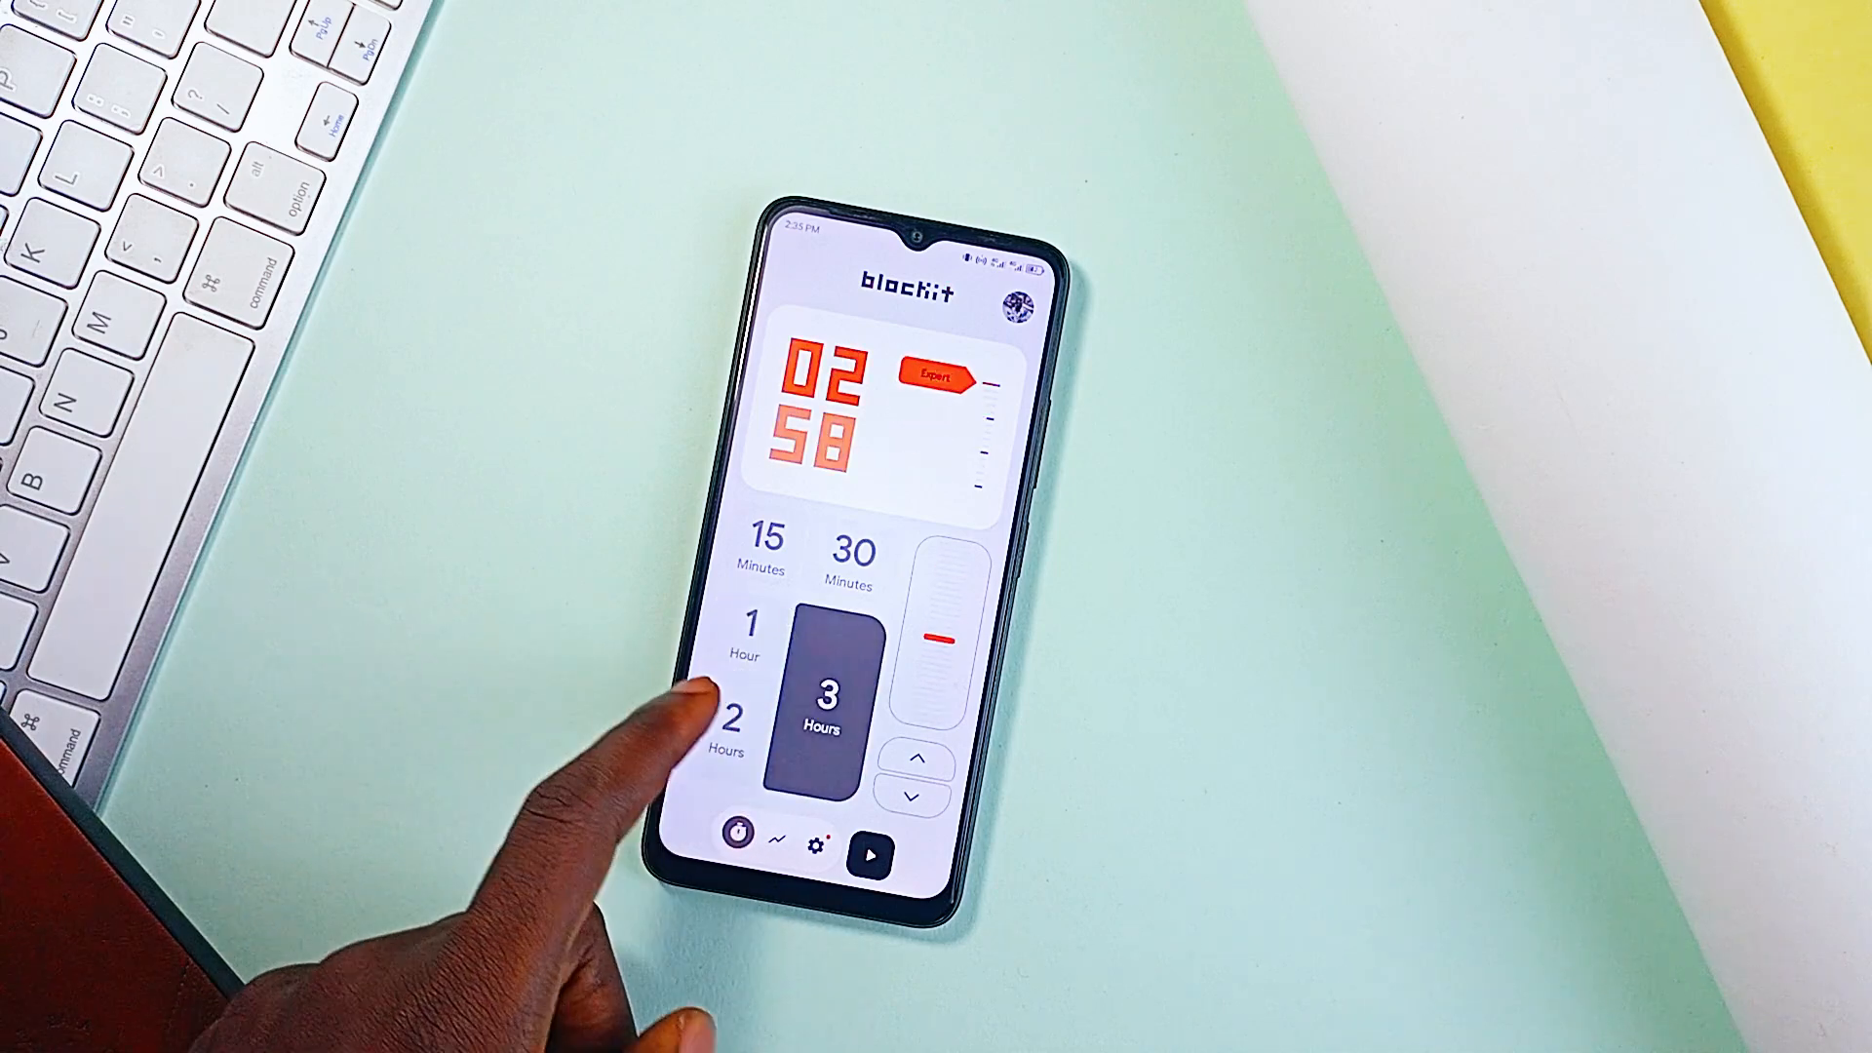
click(766, 566)
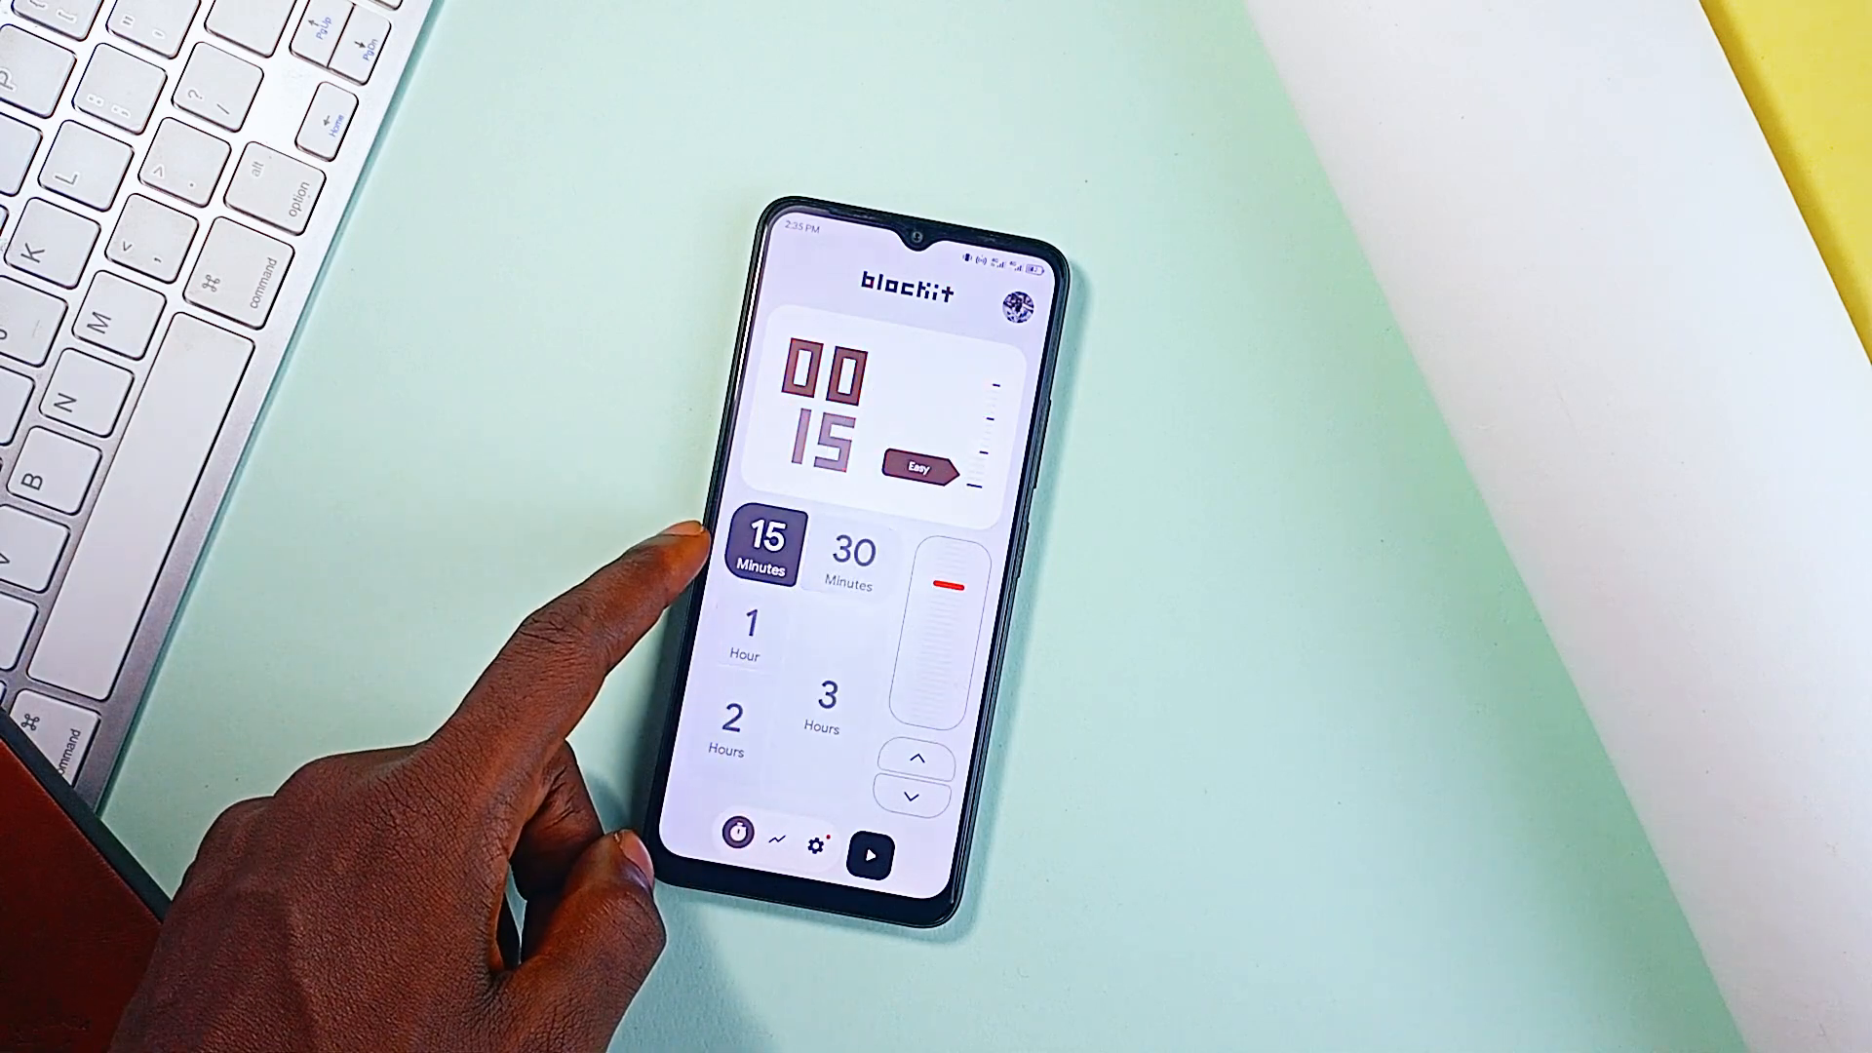
click(855, 565)
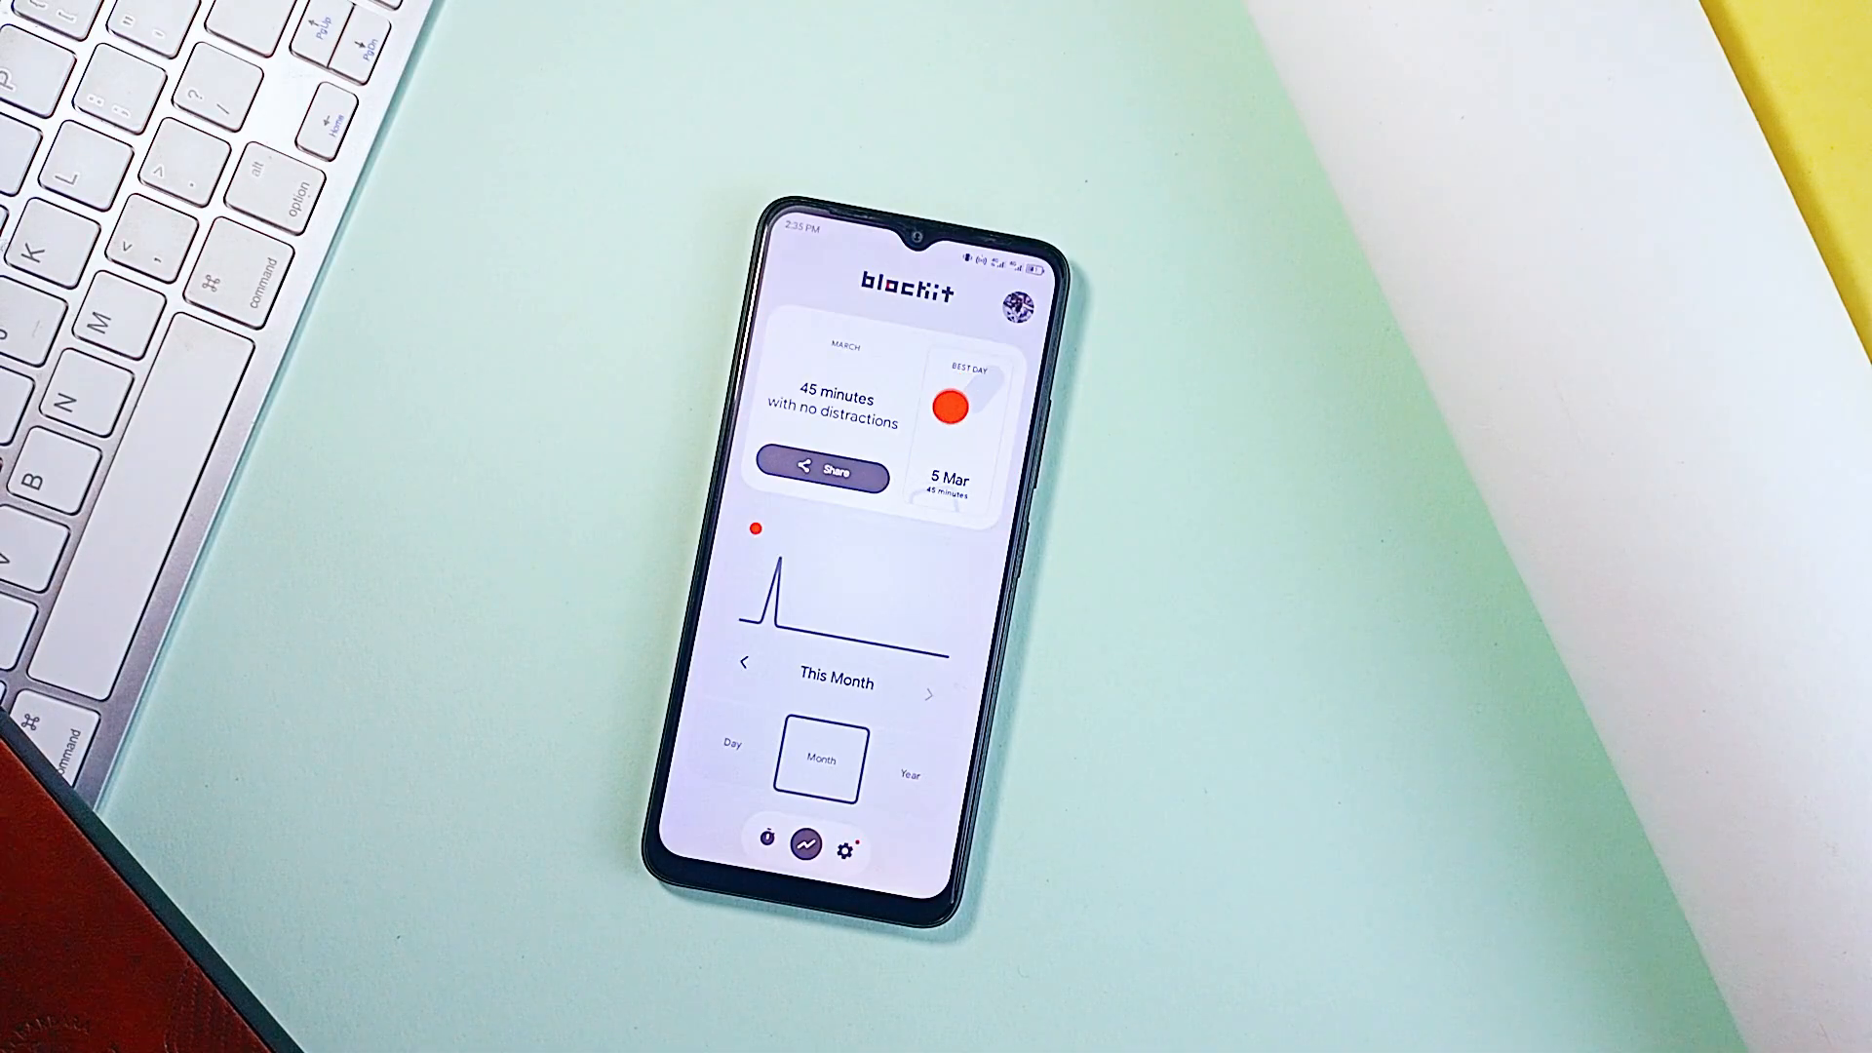
click(909, 775)
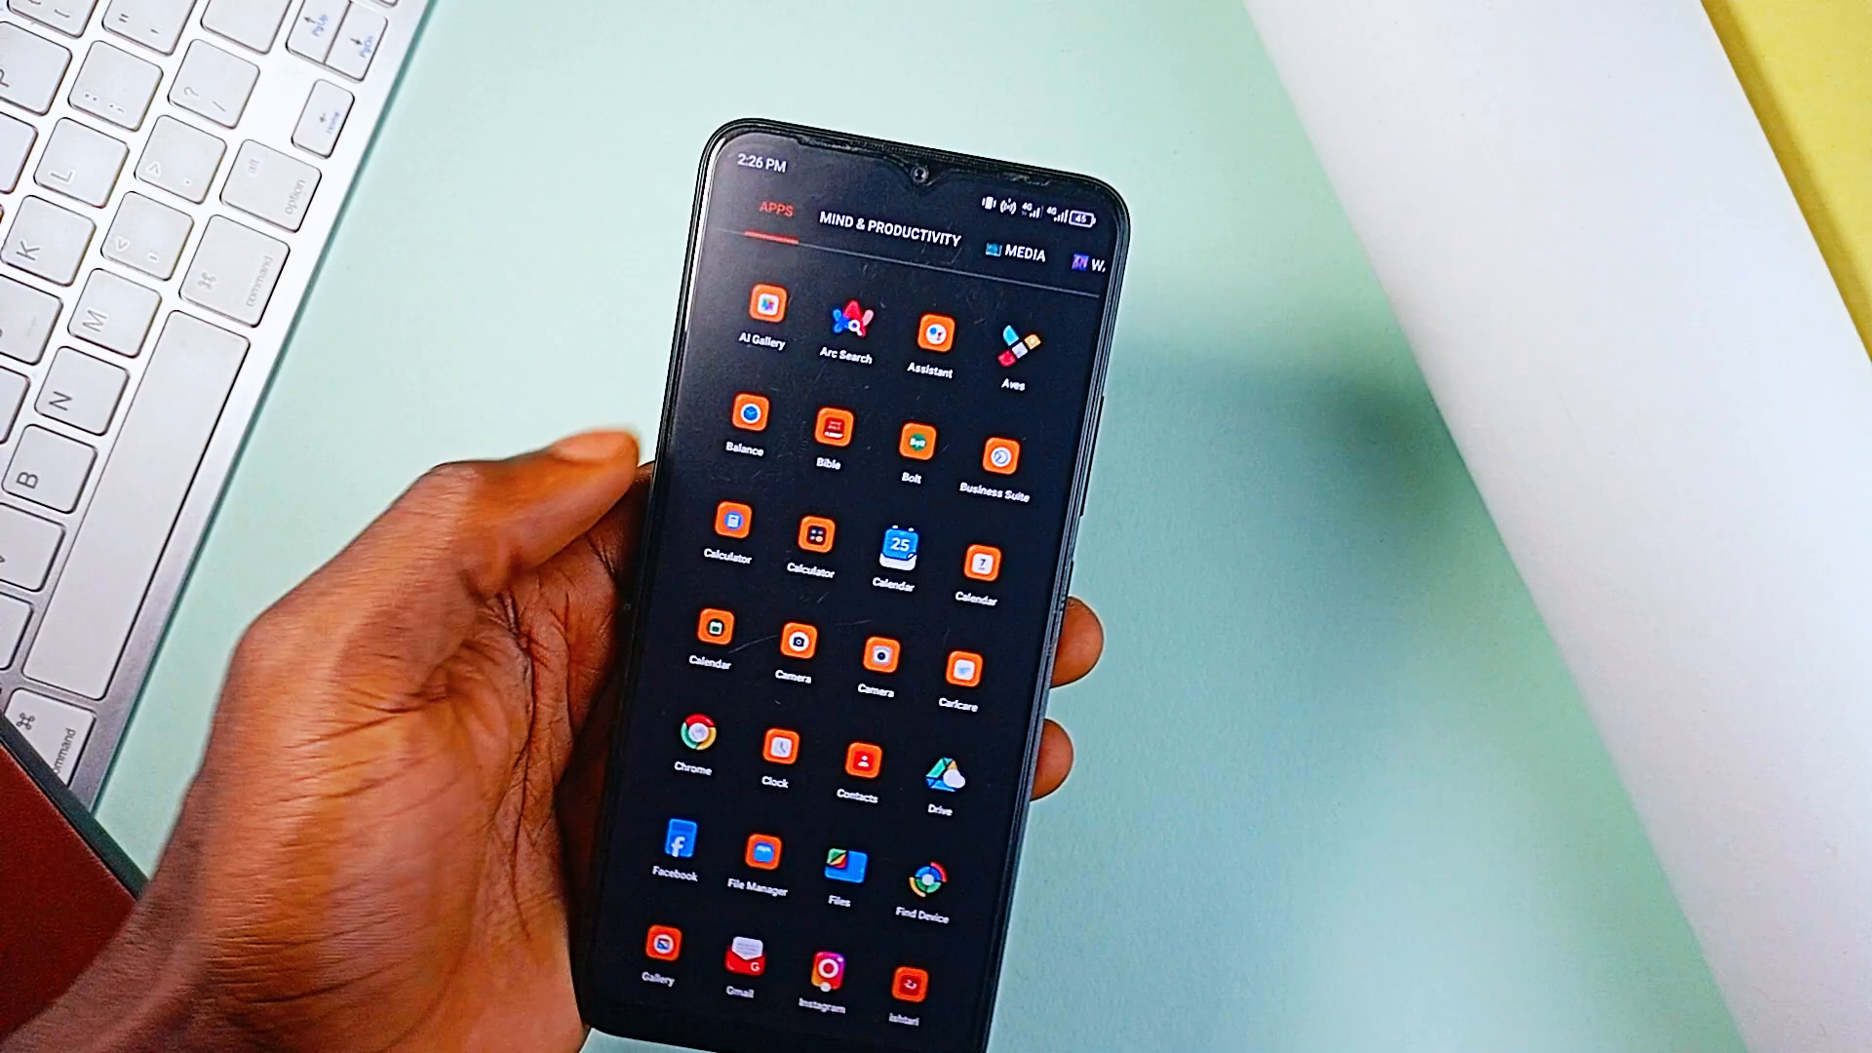
Step: Launch the Holy Bible app from the categorized app drawer
click(838, 434)
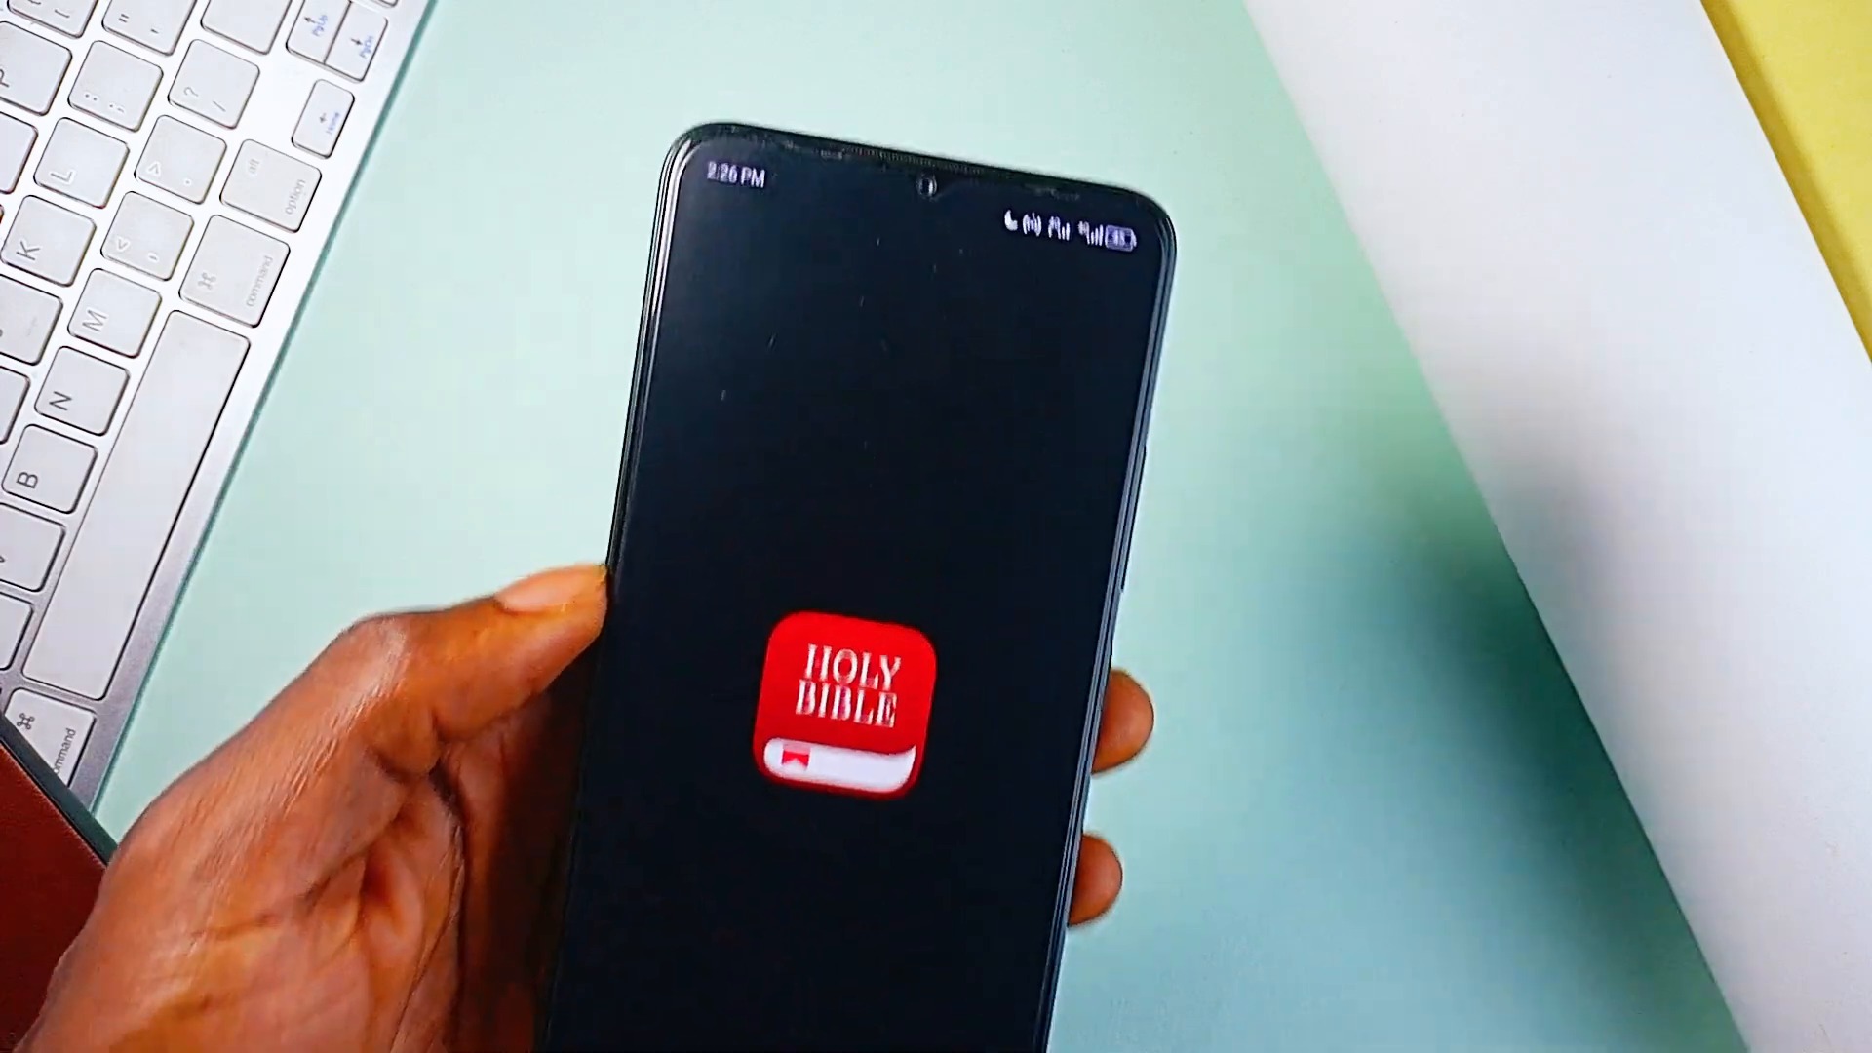